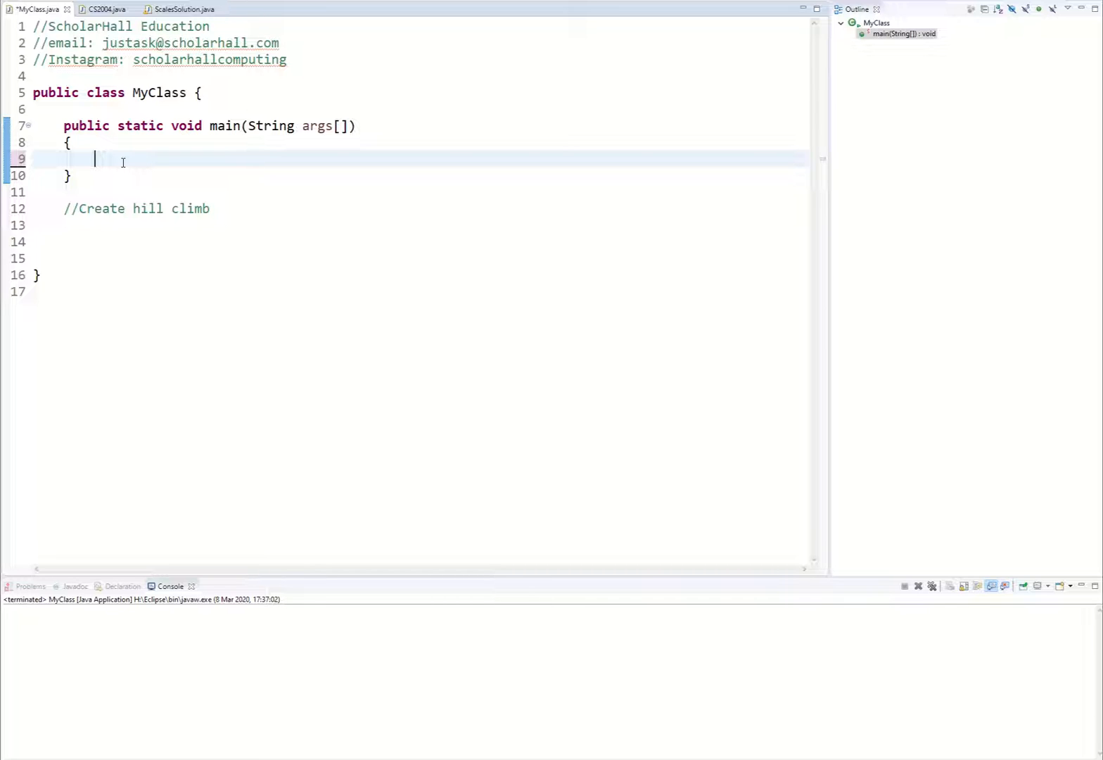
Write the weights comment //[2,4,5,6,3,2] inside main's body.
{"action": "type", "text": "[]"}
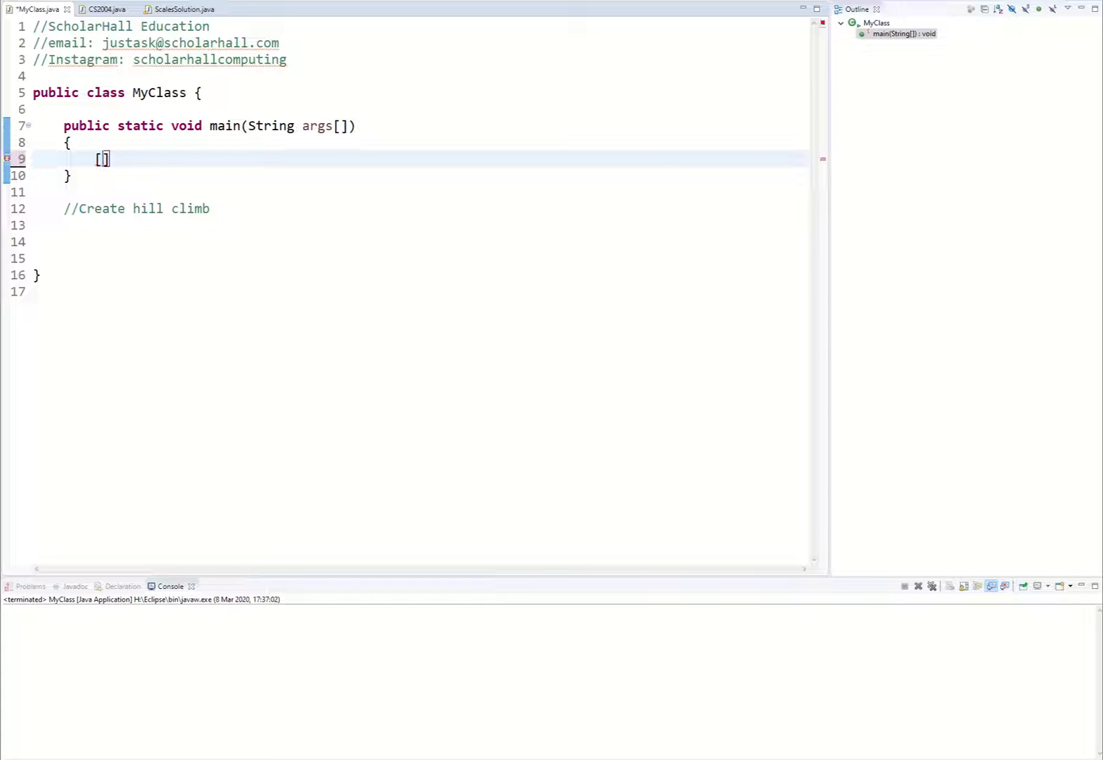
{"action": "type", "text": "//"}
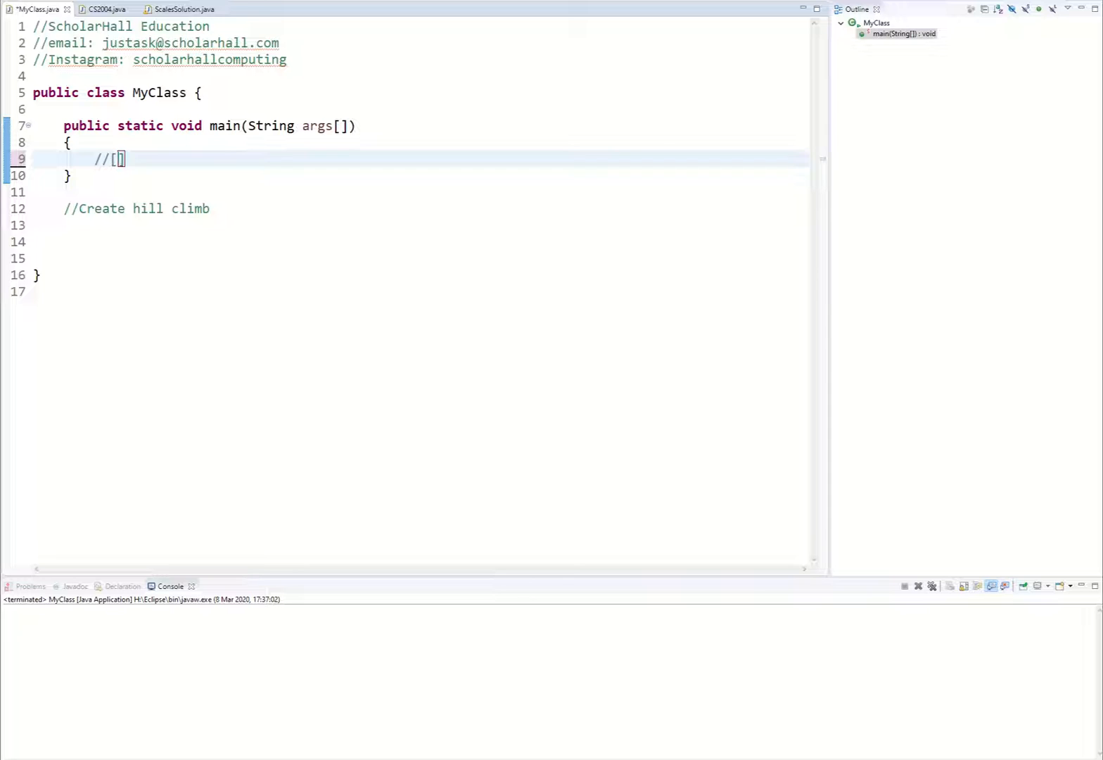
{"action": "type", "text": "2,4,5,6,3"}
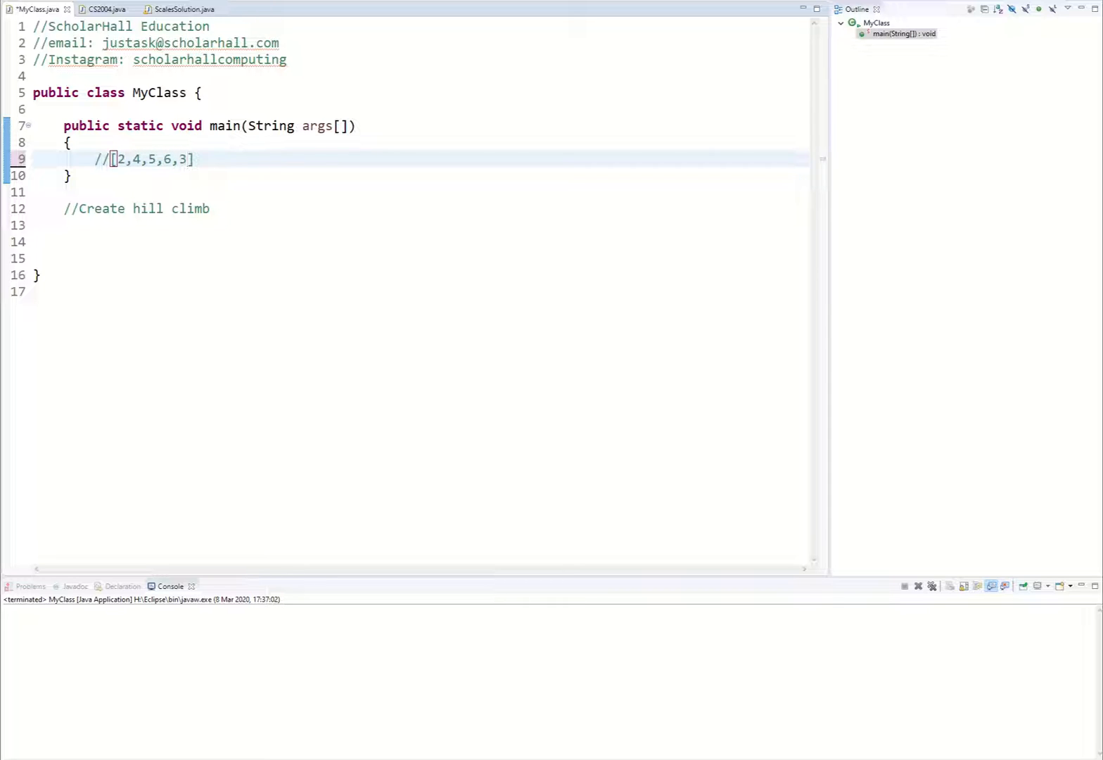
{"action": "type", "text": ",2"}
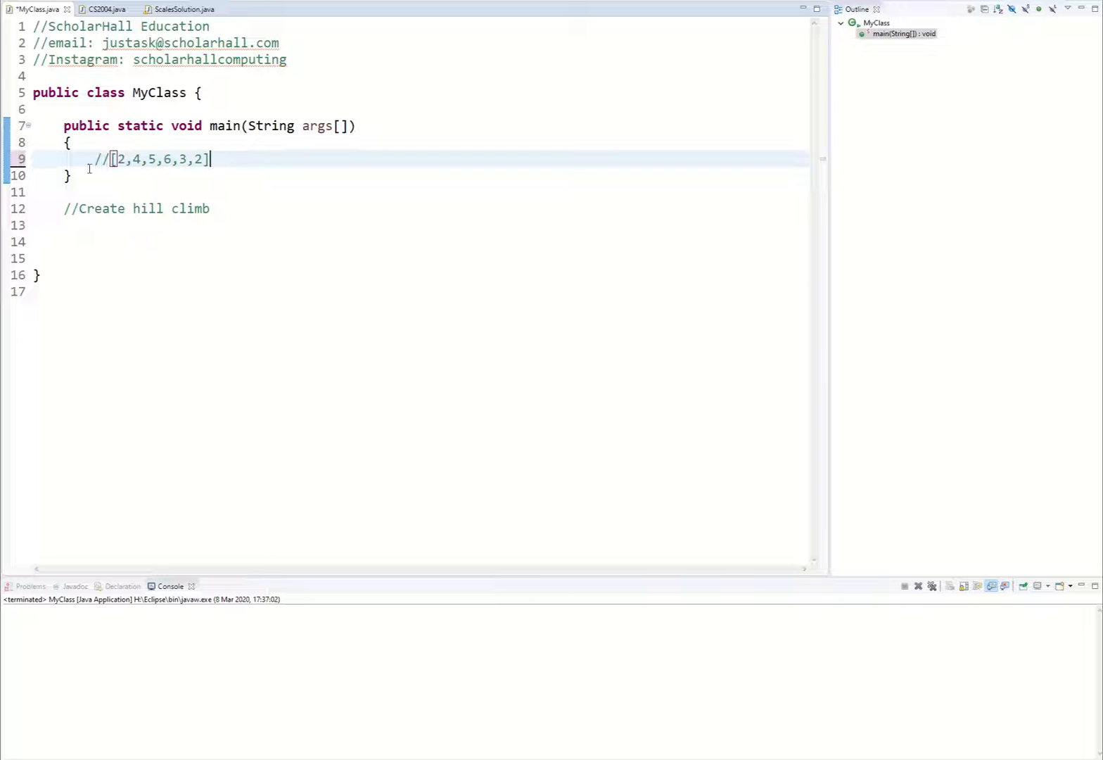
{"action": "mouse_move", "coordinate": [184, 175]}
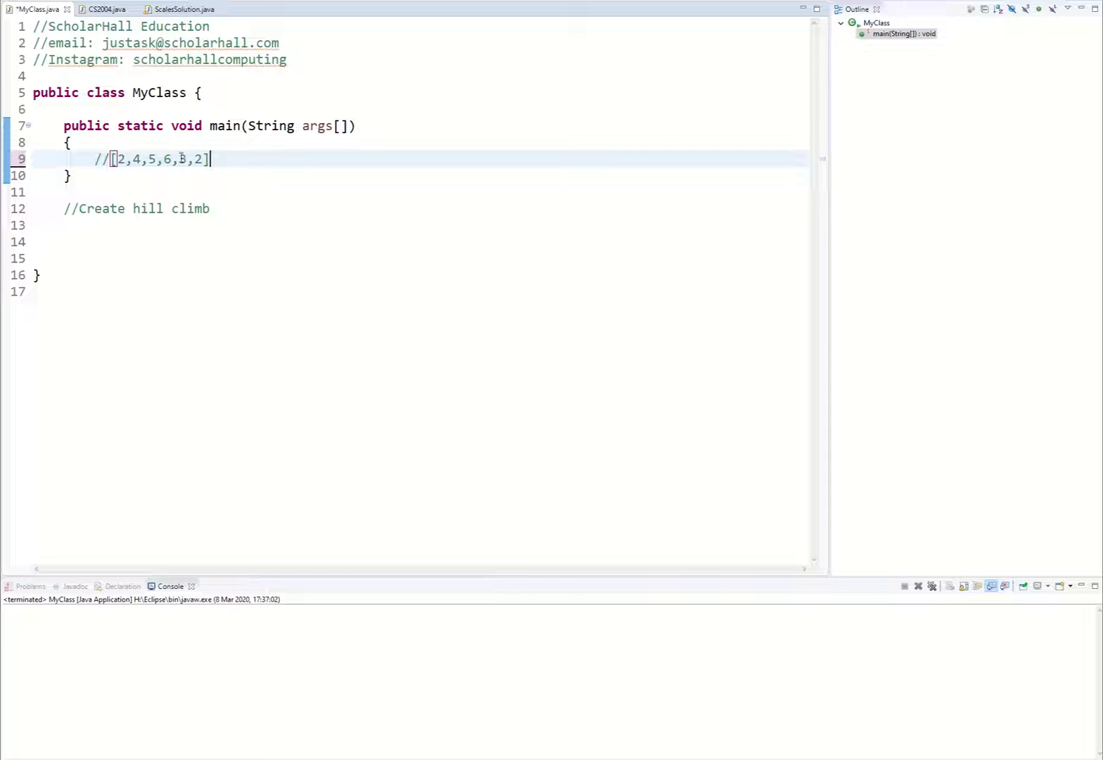
{"action": "type", "text": "3"}
{"action": "type", "text": "//"}
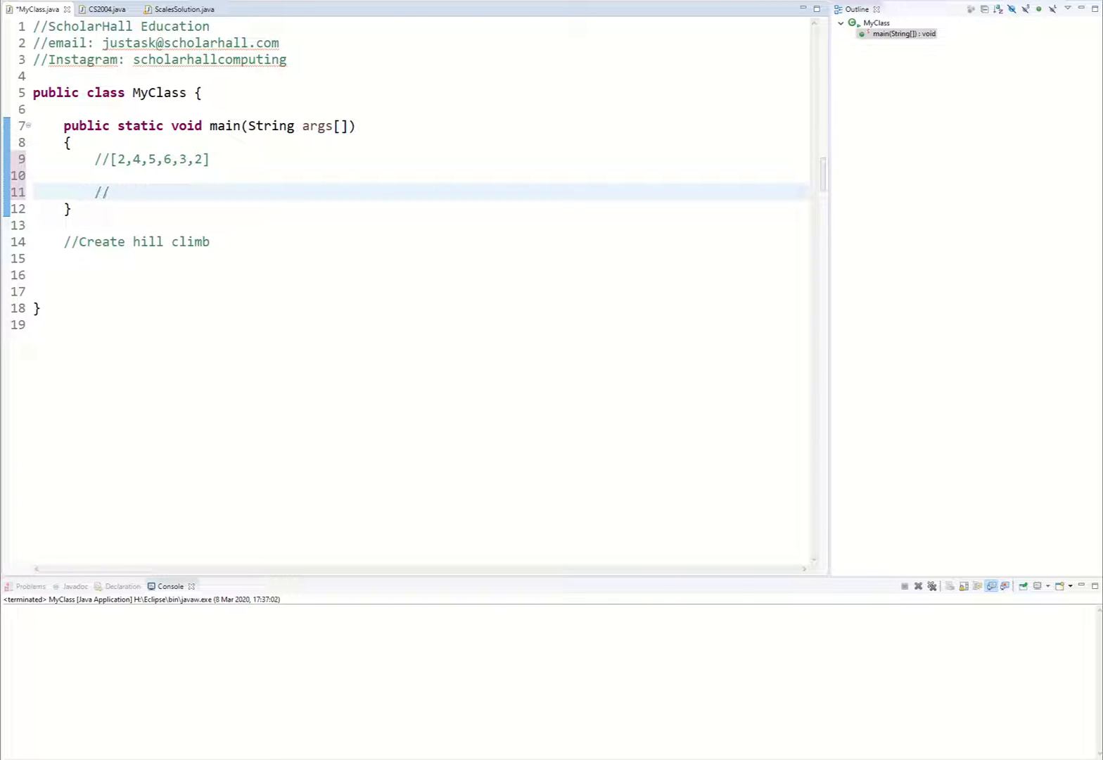
Write the comment 'CREATE A RANDOM BINARY STRING -> 6'.
{"action": "type", "text": "cREATE A RAND"}
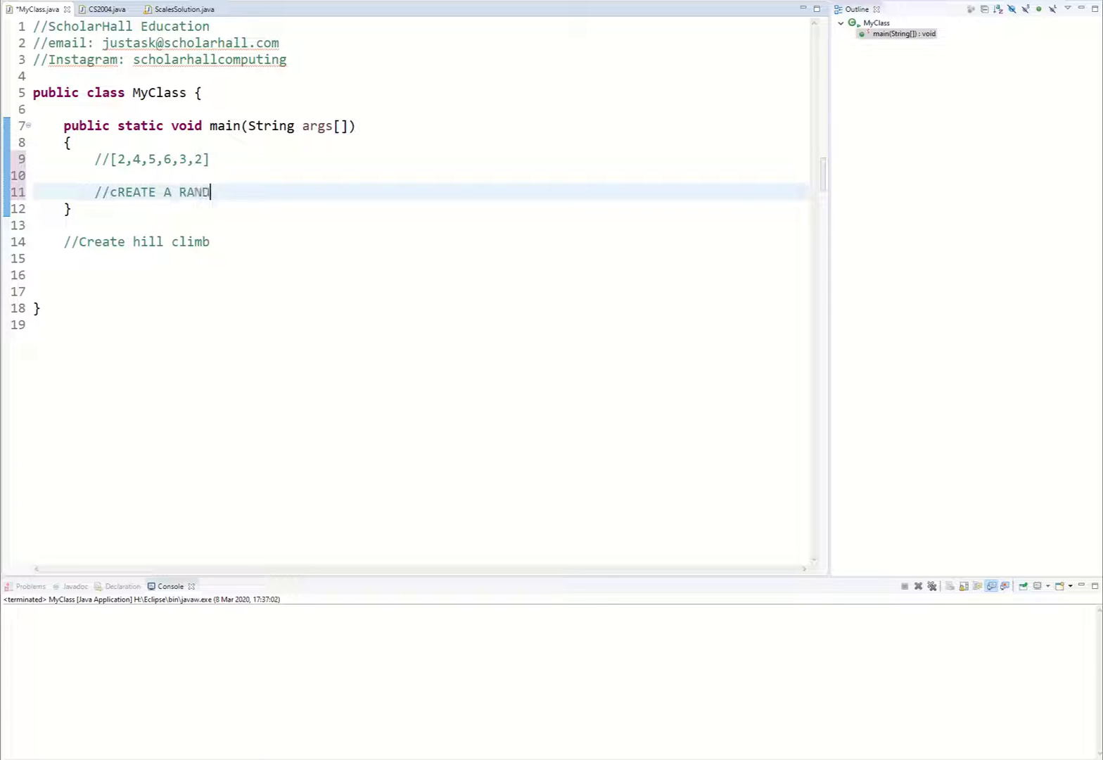
{"action": "type", "text": "OM BINARY STRI"}
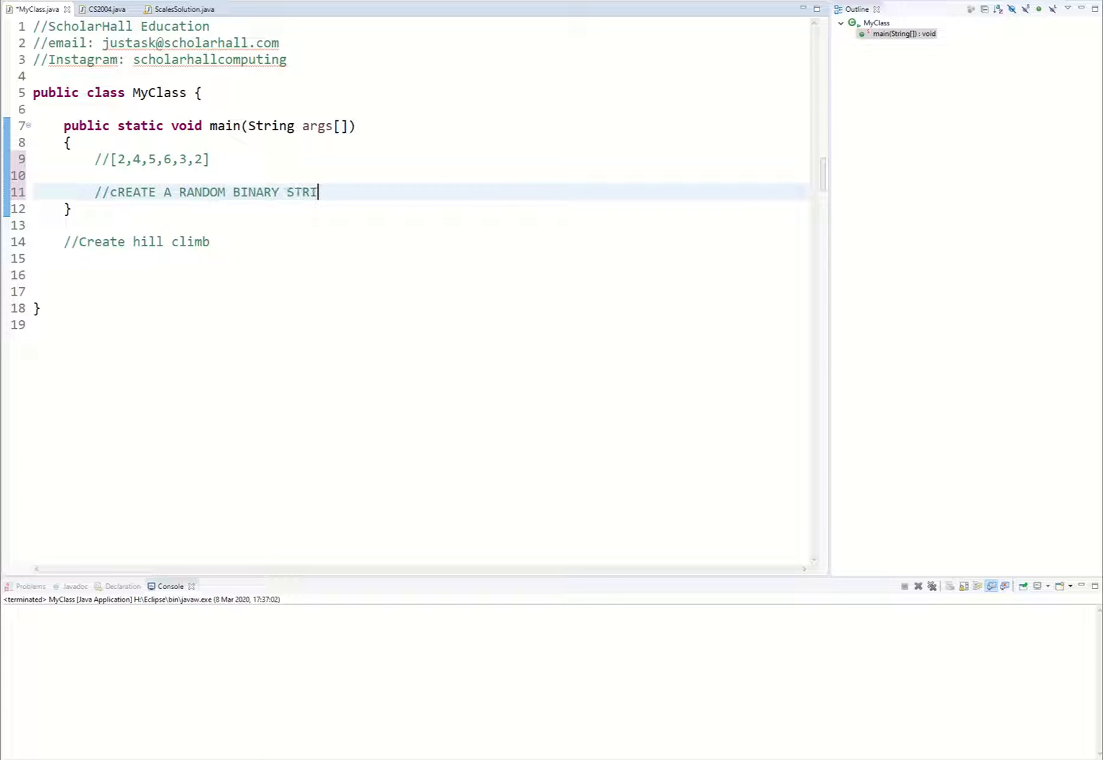
{"action": "type", "text": "NG"}
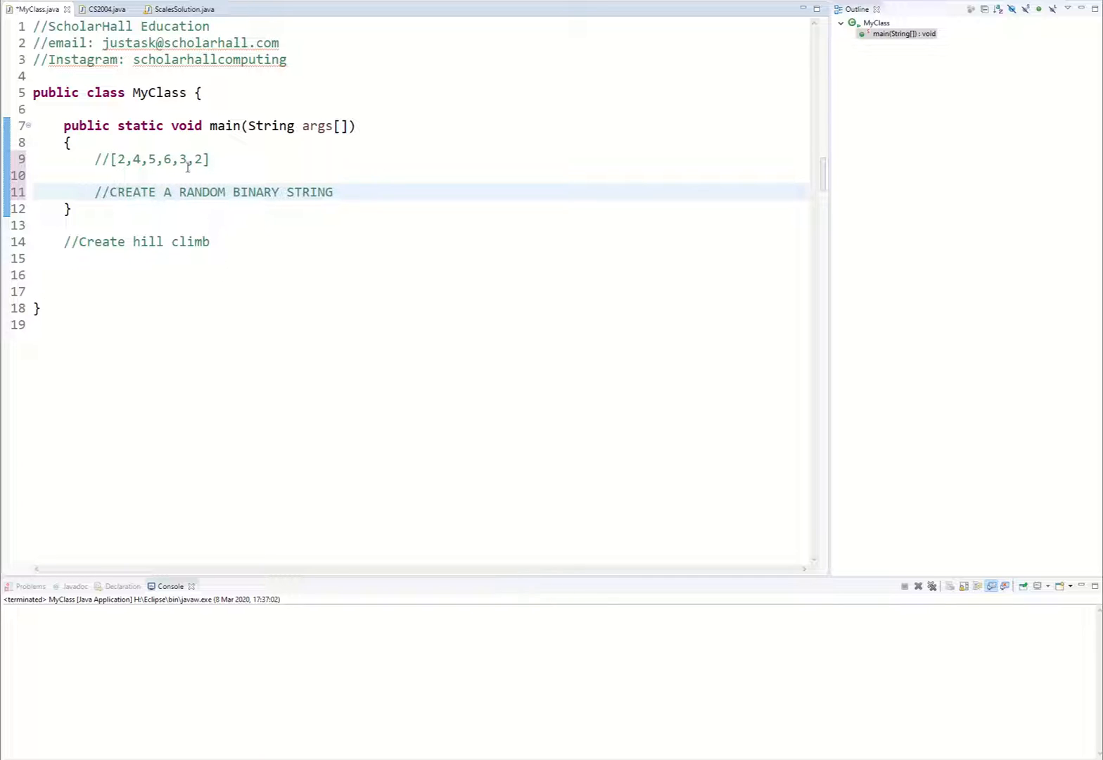
{"action": "left_click_drag", "start_coordinate": [112, 160], "coordinate": [210, 159]}
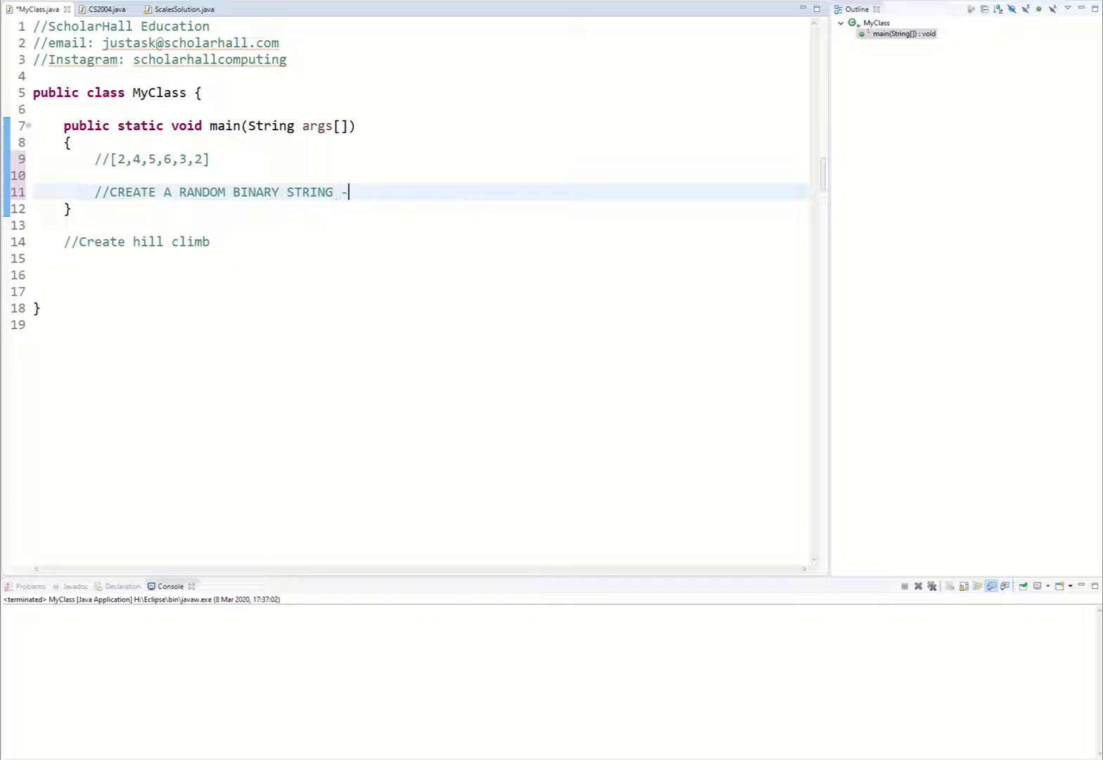
{"action": "type", "text": "> 6"}
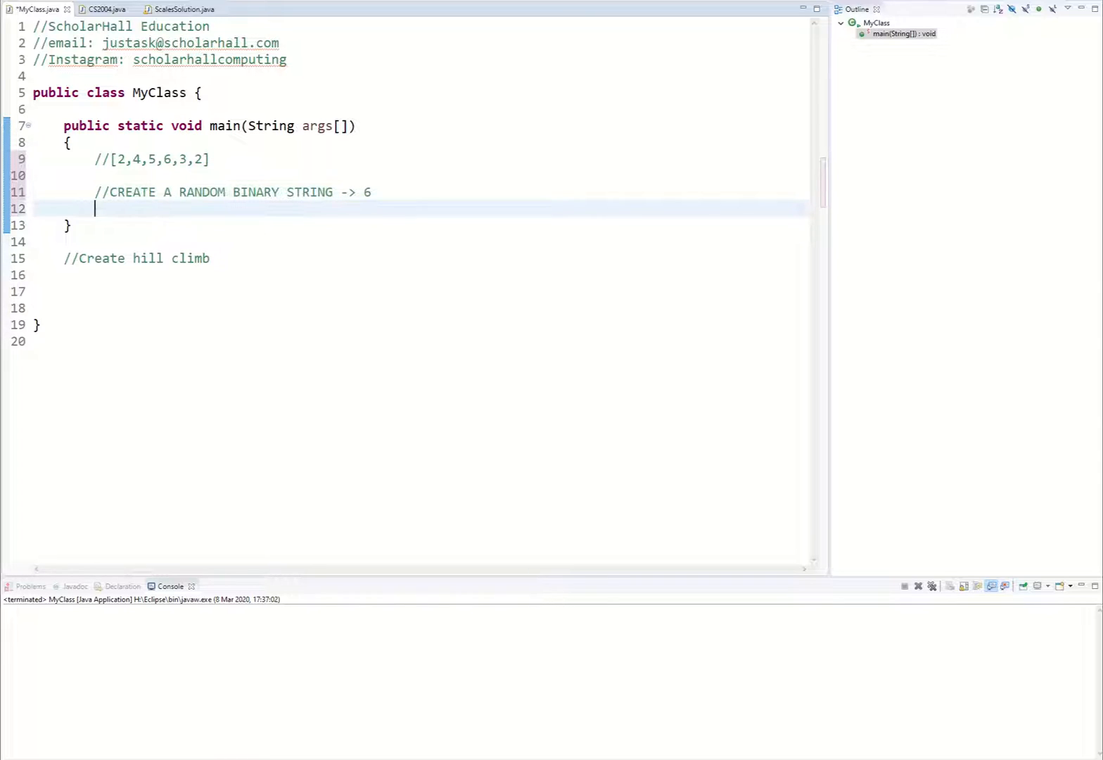
Add the example binary string comment //010101 on the next line.
{"action": "type", "text": "//"}
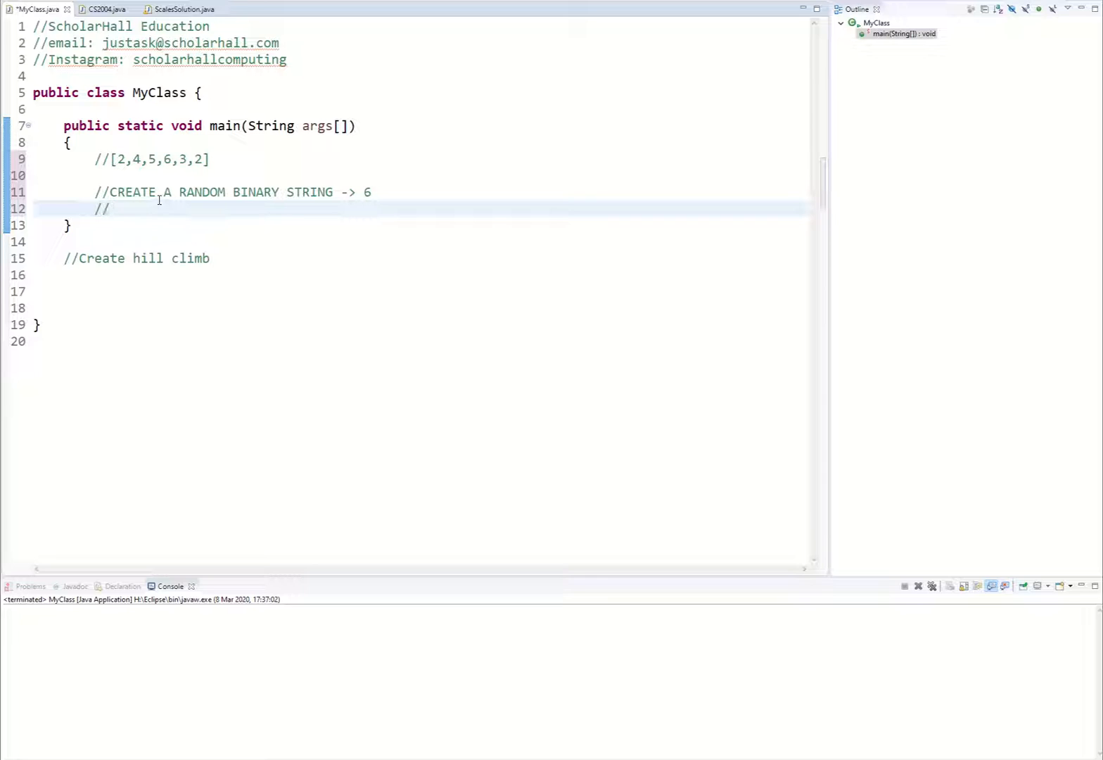
{"action": "left_click", "coordinate": [111, 209]}
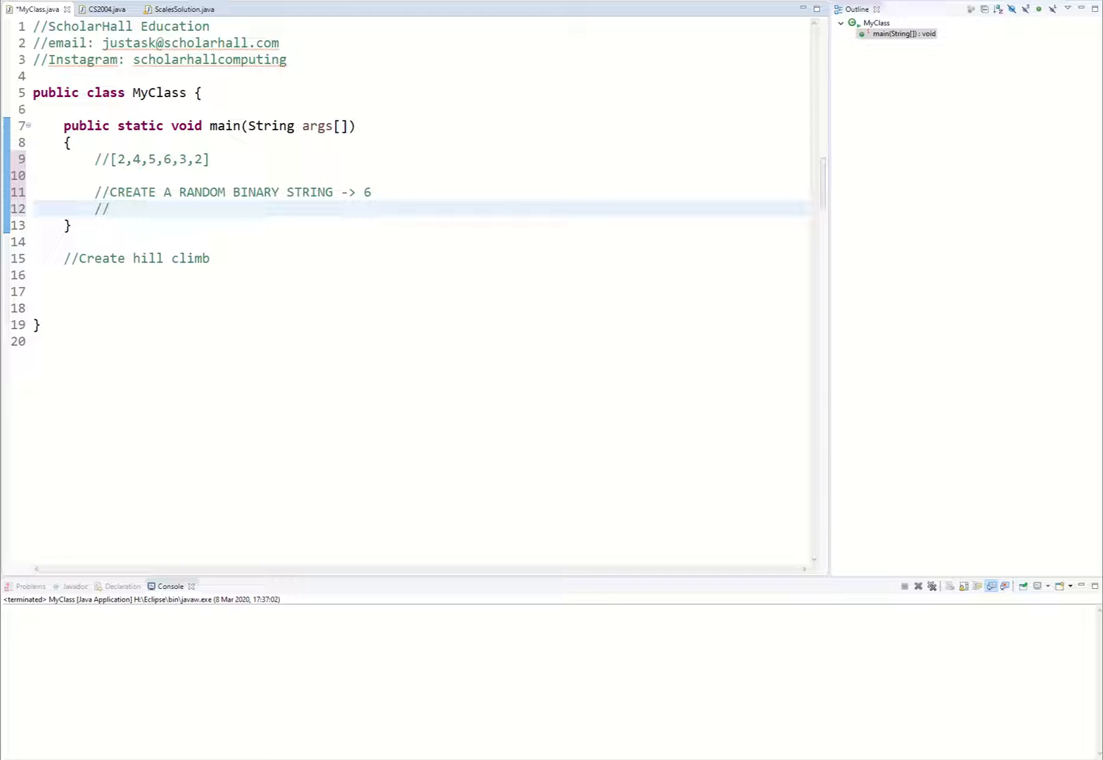
{"action": "type", "text": "010101"}
{"action": "type", "text": "//"}
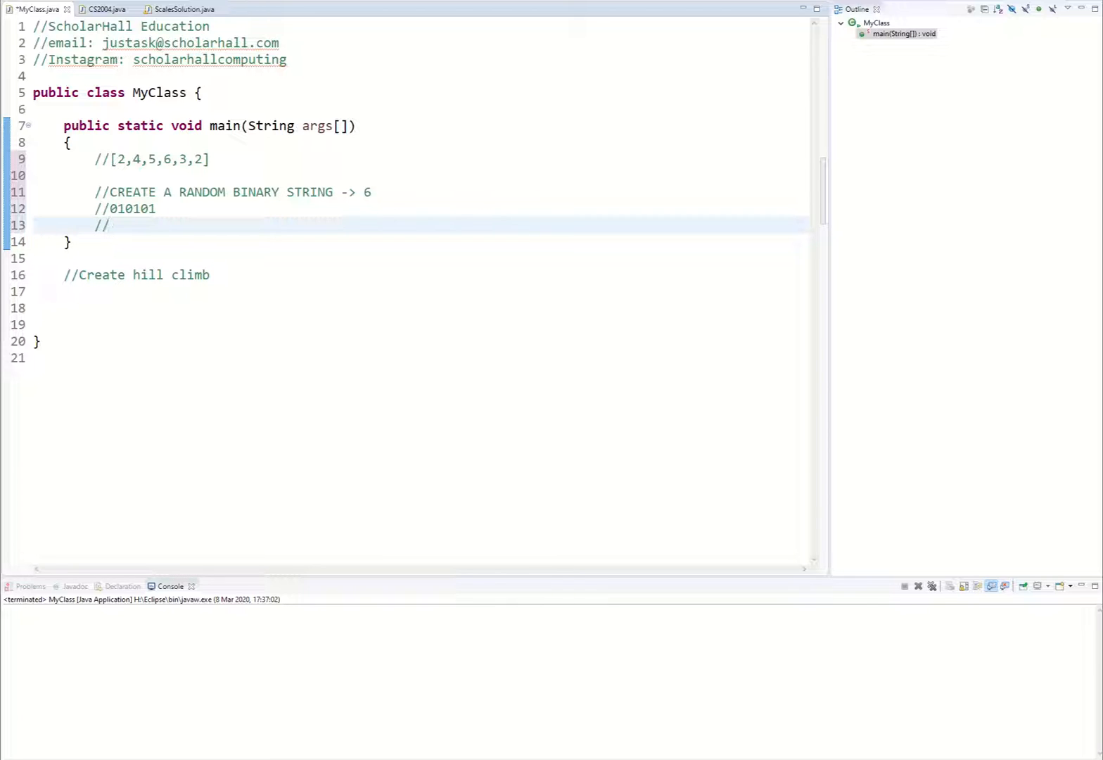
Write the mapping comments //0 -> LHS and //1 -> RHS.
{"action": "type", "text": "0 -> LHS"}
{"action": "type", "text": "//"}
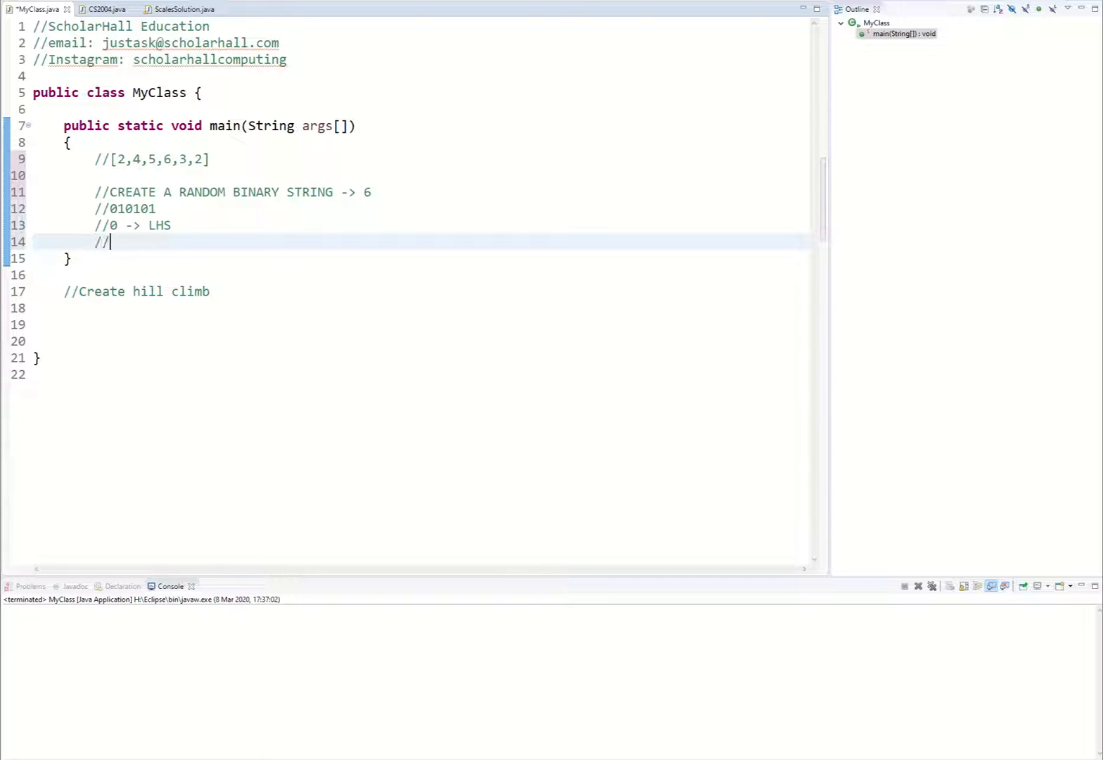
{"action": "type", "text": "1 -> RHS"}
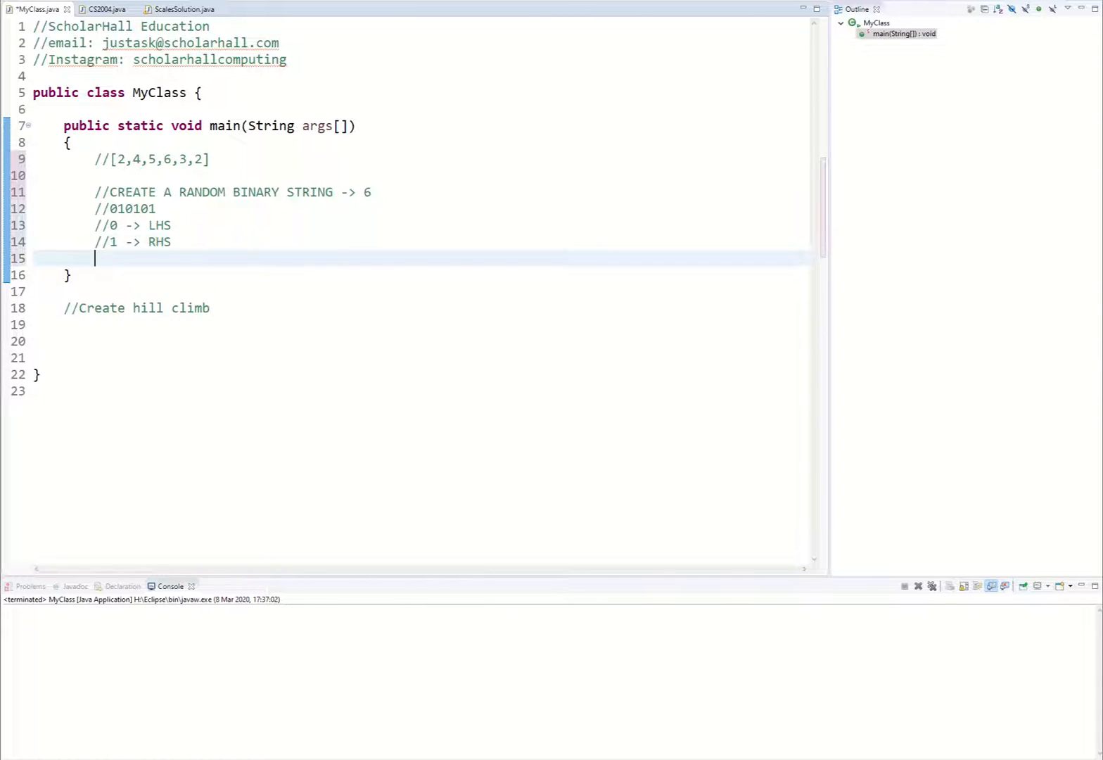
{"action": "type", "text": "//"}
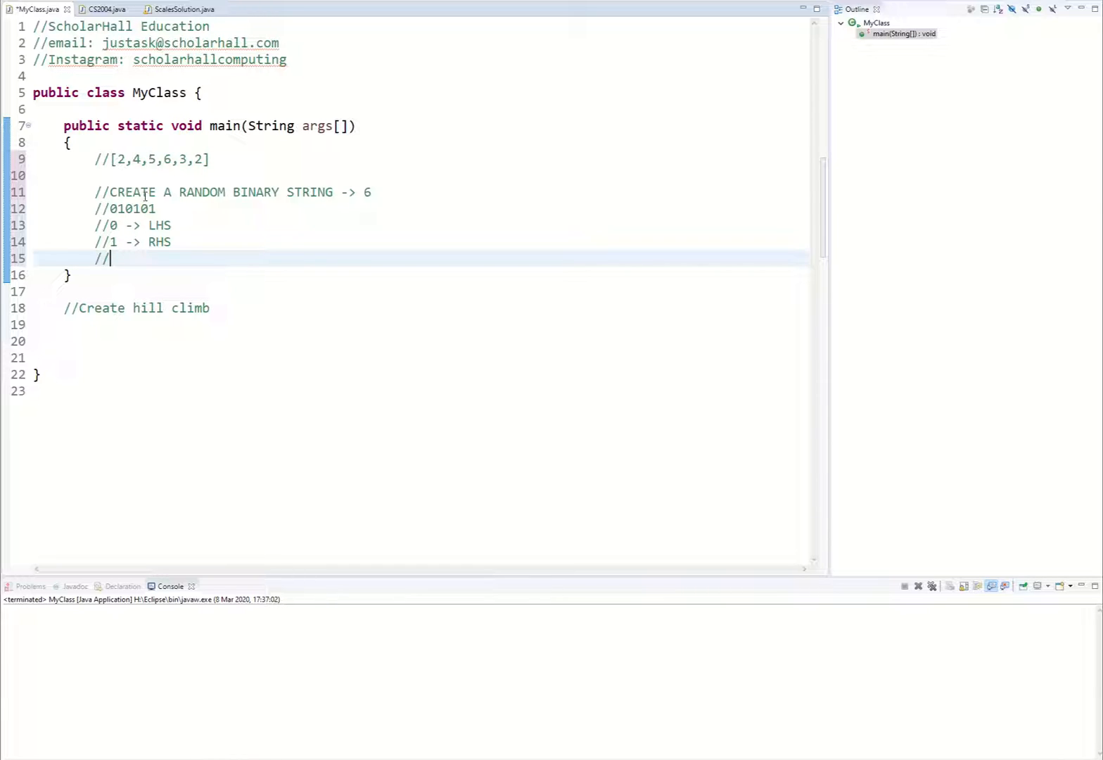
{"action": "mouse_move", "coordinate": [125, 262]}
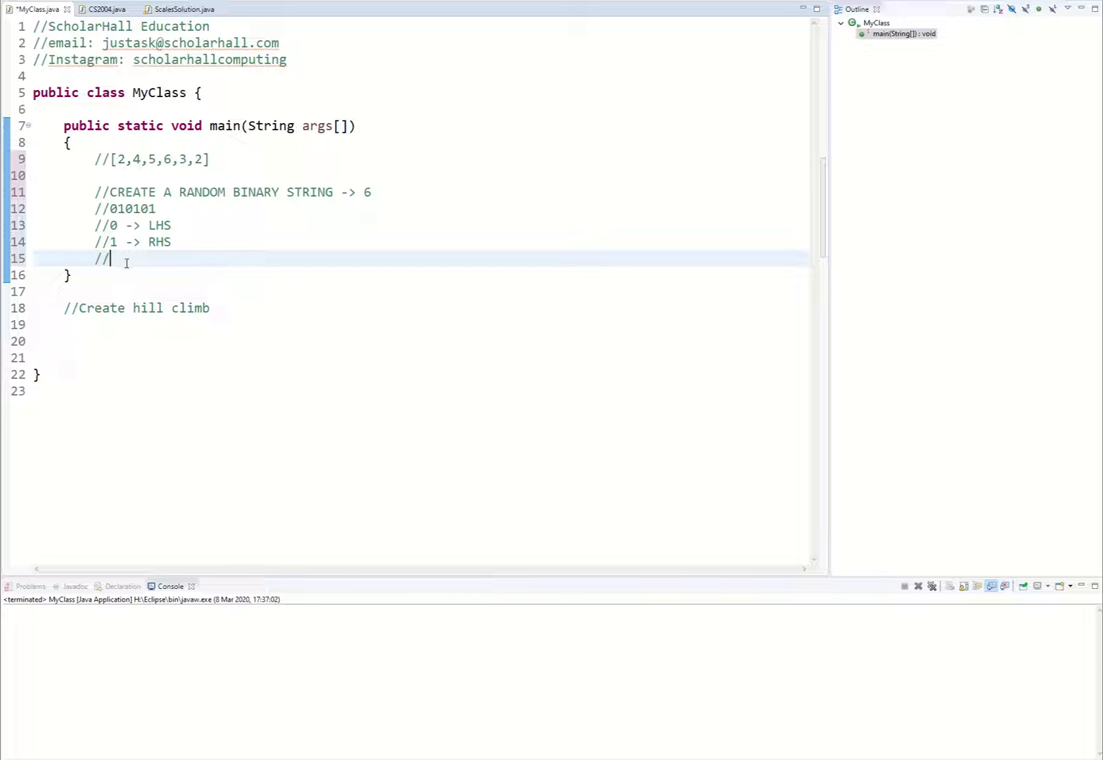
Write the sum comments //LHS = 2 + 5 + 3 and //RHS = 4 + 6 + 2.
{"action": "type", "text": "LHS = 2 + 5 + 3"}
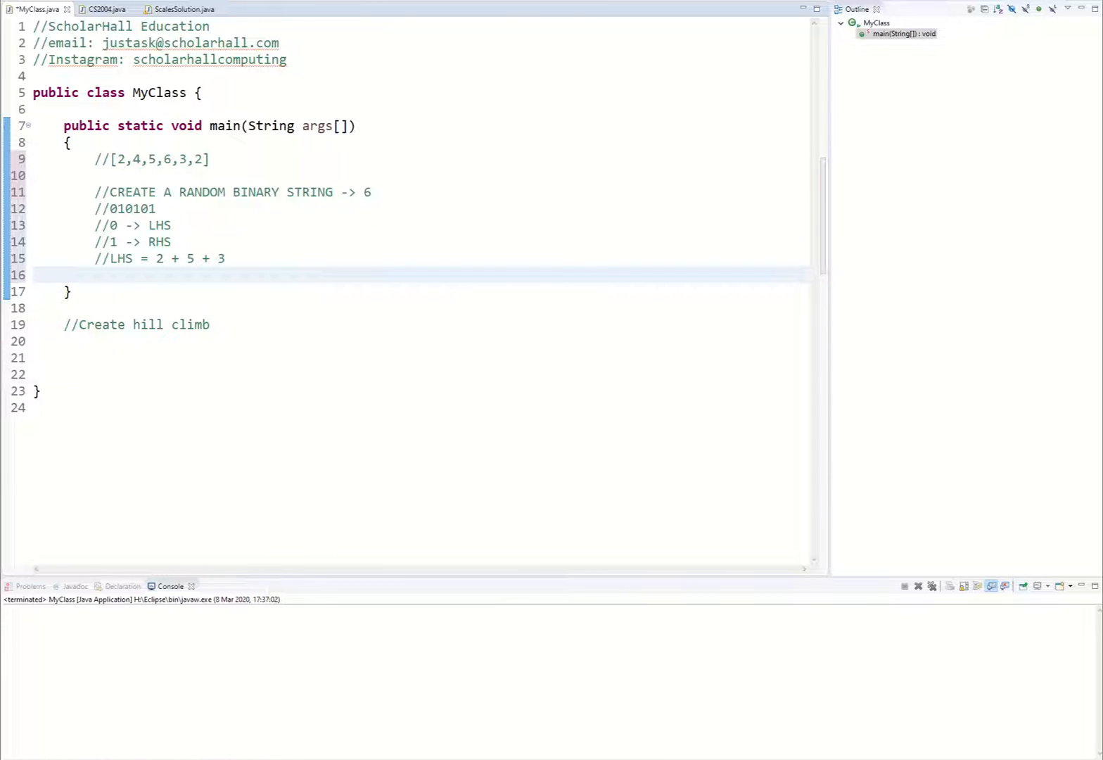
{"action": "type", "text": "//RHS ="}
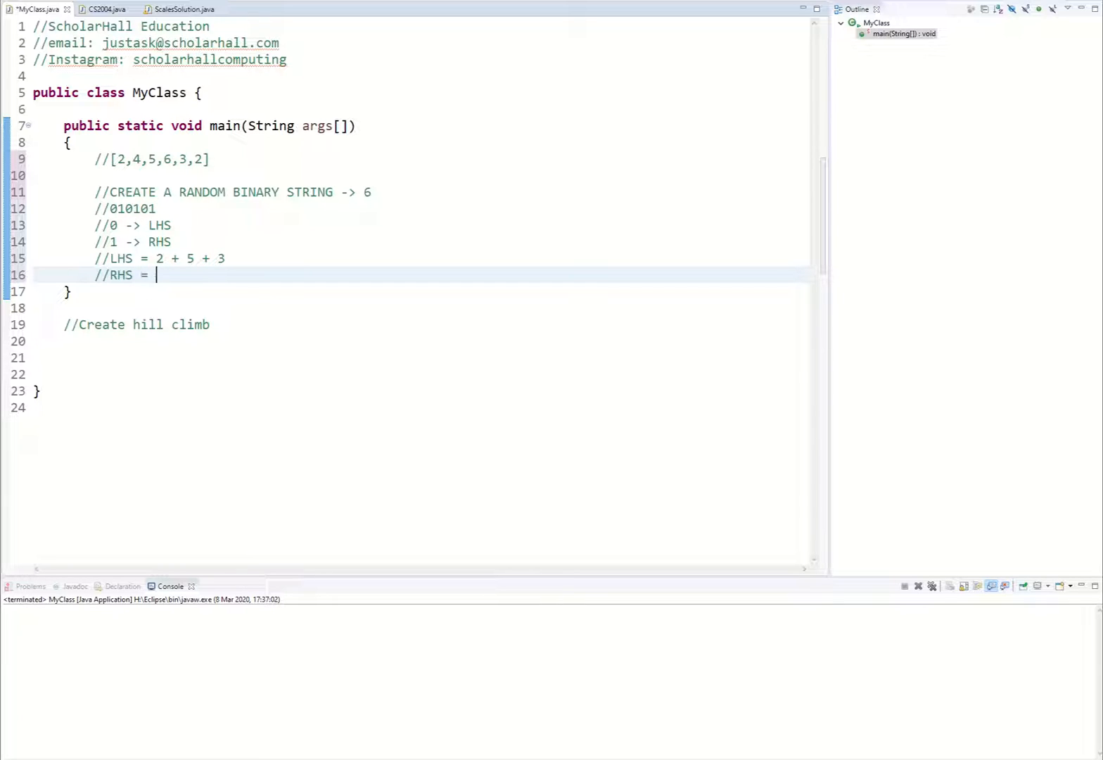
{"action": "type", "text": "4 + 6 +"}
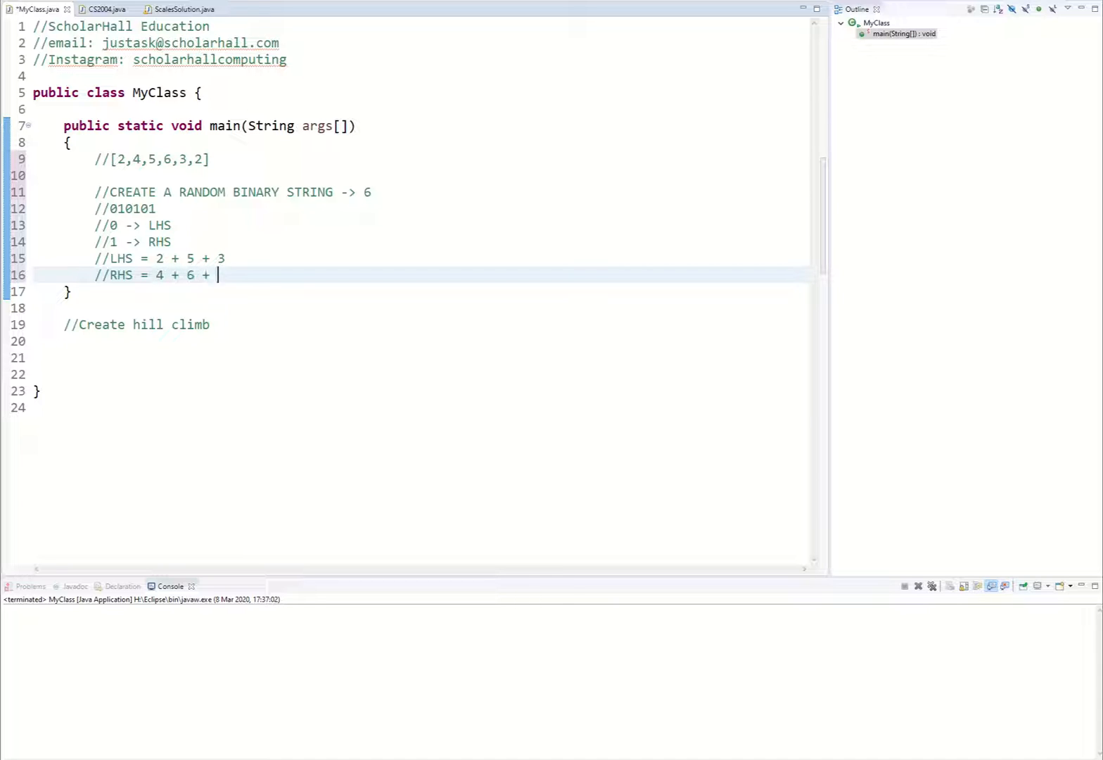
{"action": "type", "text": "2"}
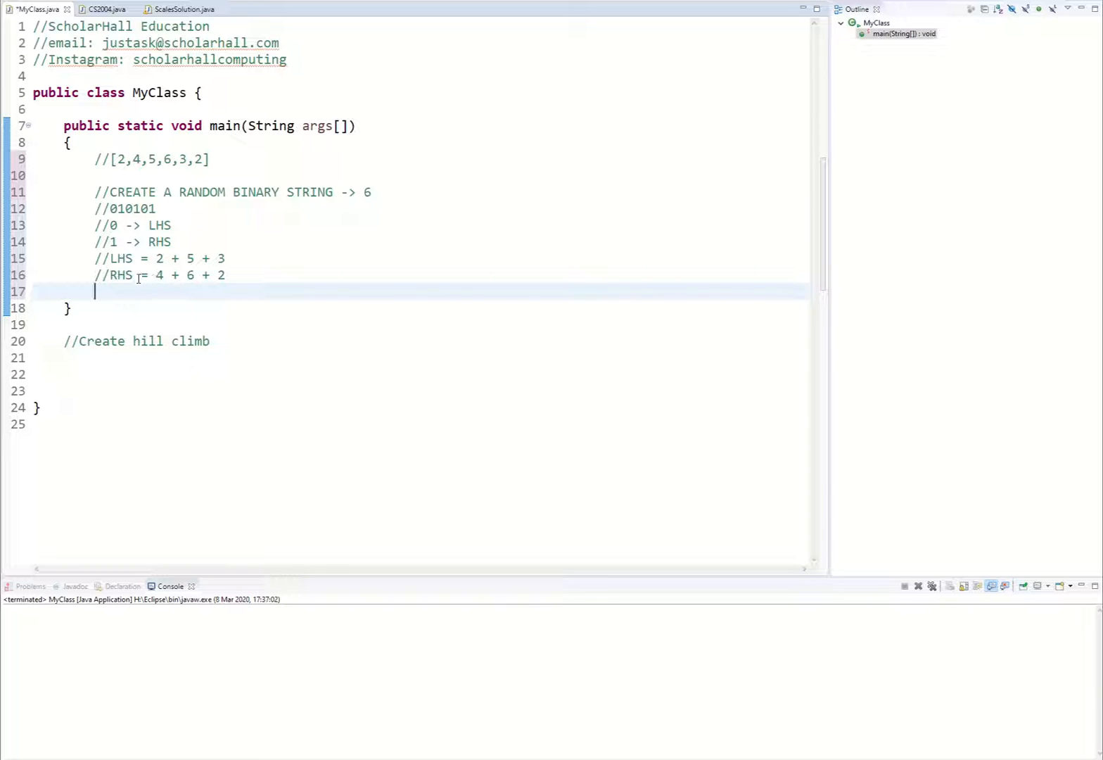
Write the comment //FITNESS -> BINARY STRING.
{"action": "type", "text": "//FI"}
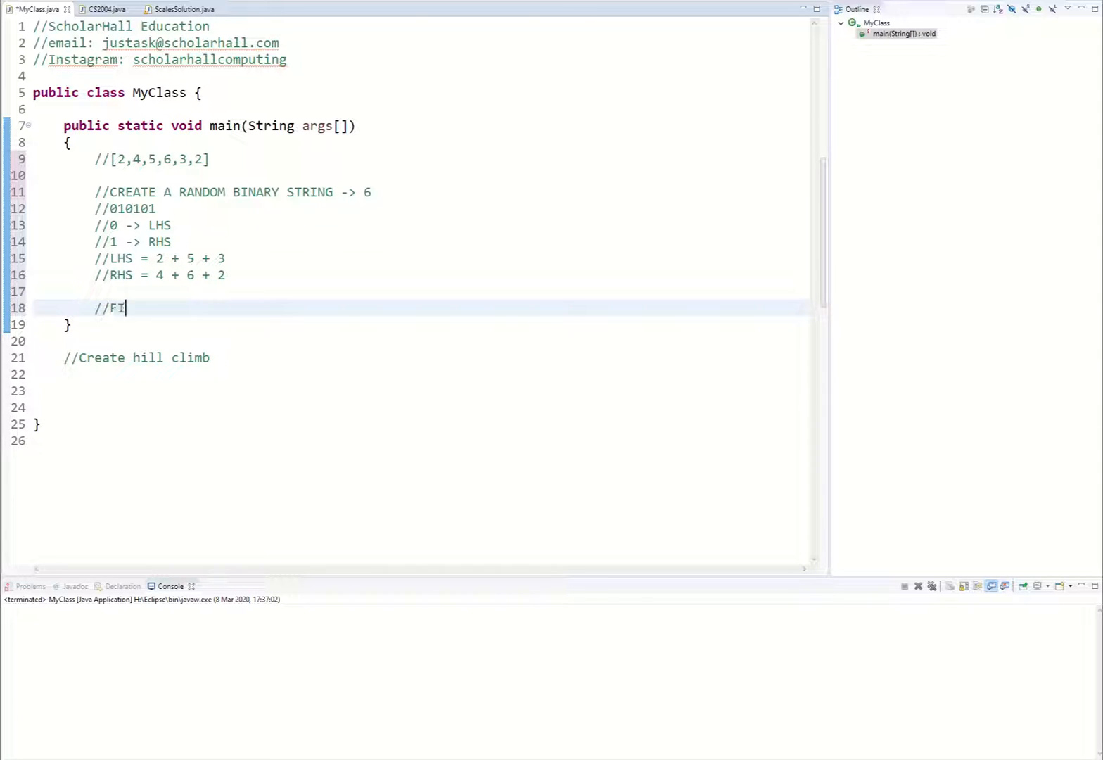
{"action": "type", "text": "TNESS"}
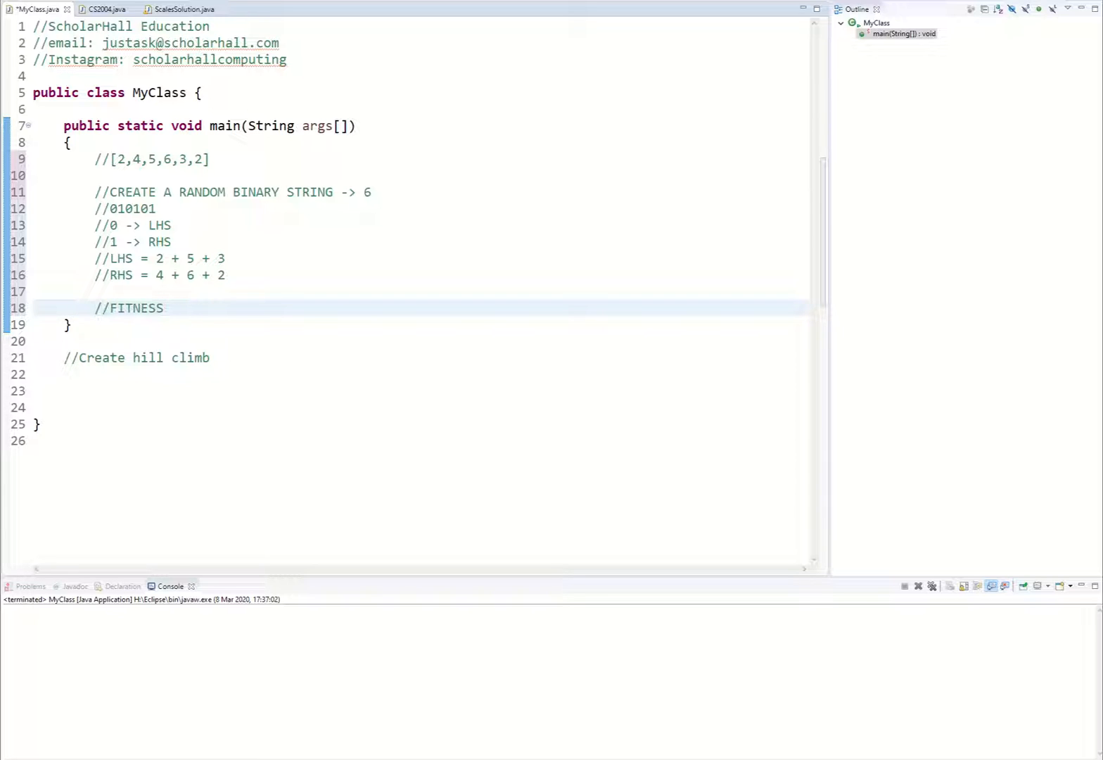
{"action": "type", "text": "-> BINARY"}
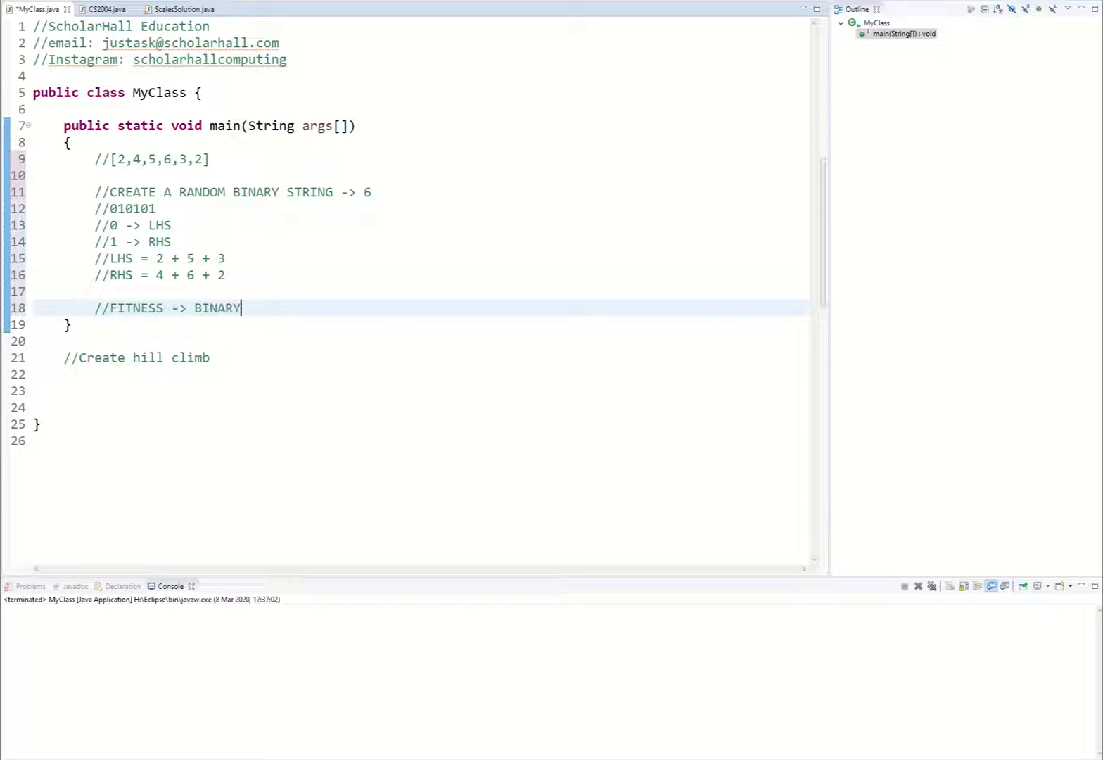
{"action": "type", "text": "STRING"}
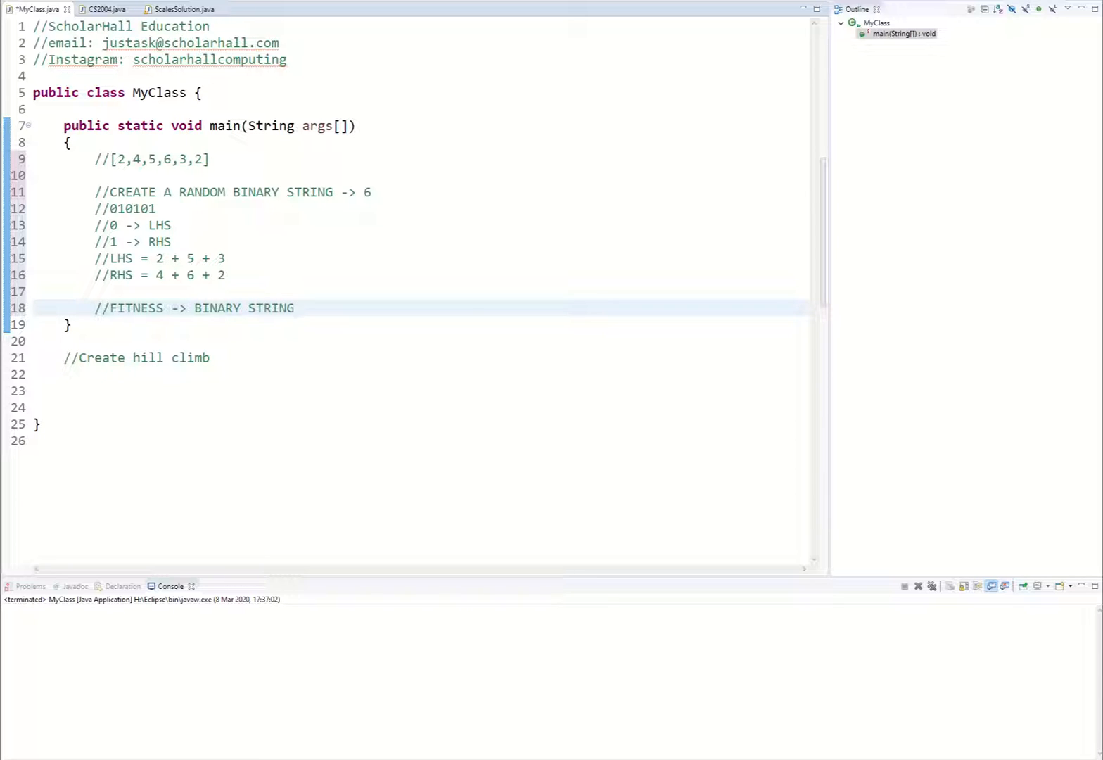
{"action": "left_click", "coordinate": [296, 308]}
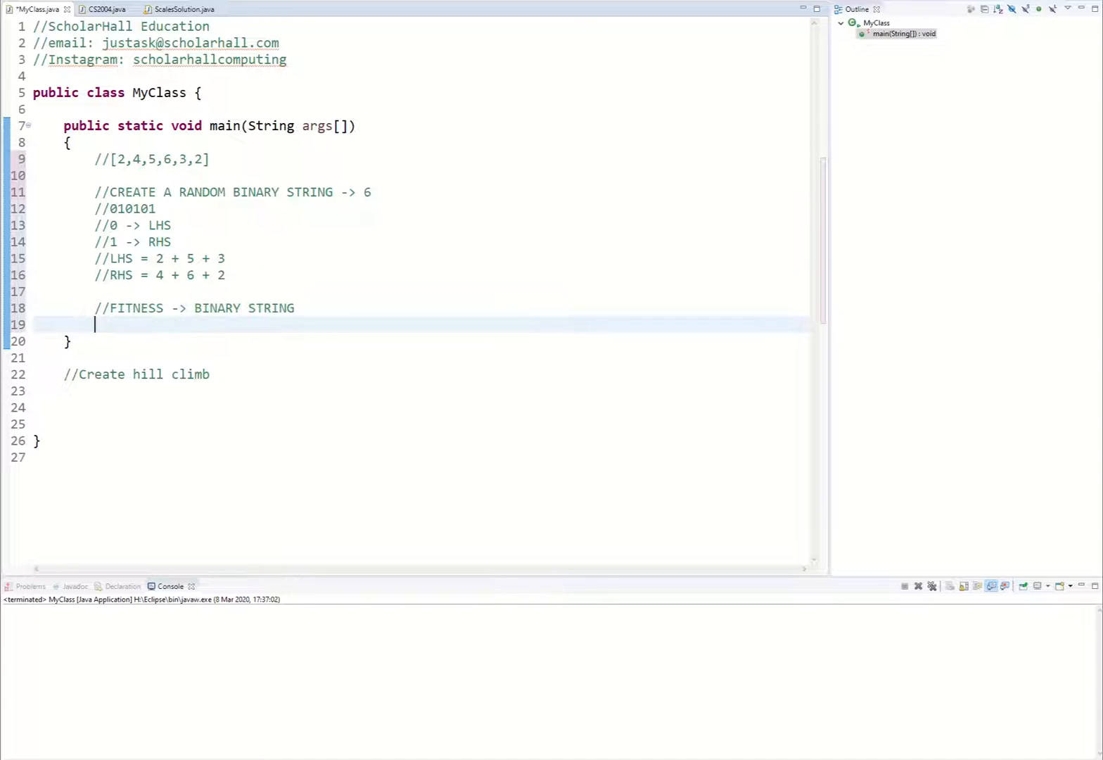
Write the comment //FITNESS = 10 - 12 = MATH.ABS(-2) = 2.
{"action": "type", "text": "//FITNE"}
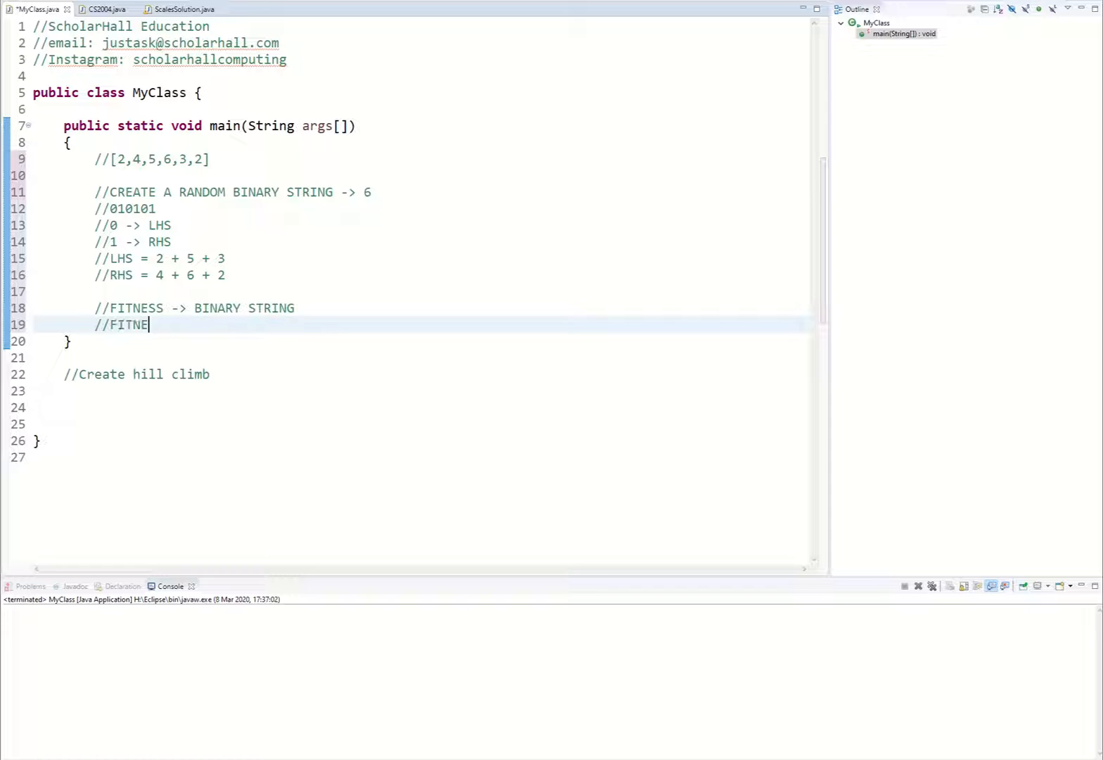
{"action": "type", "text": "SS ="}
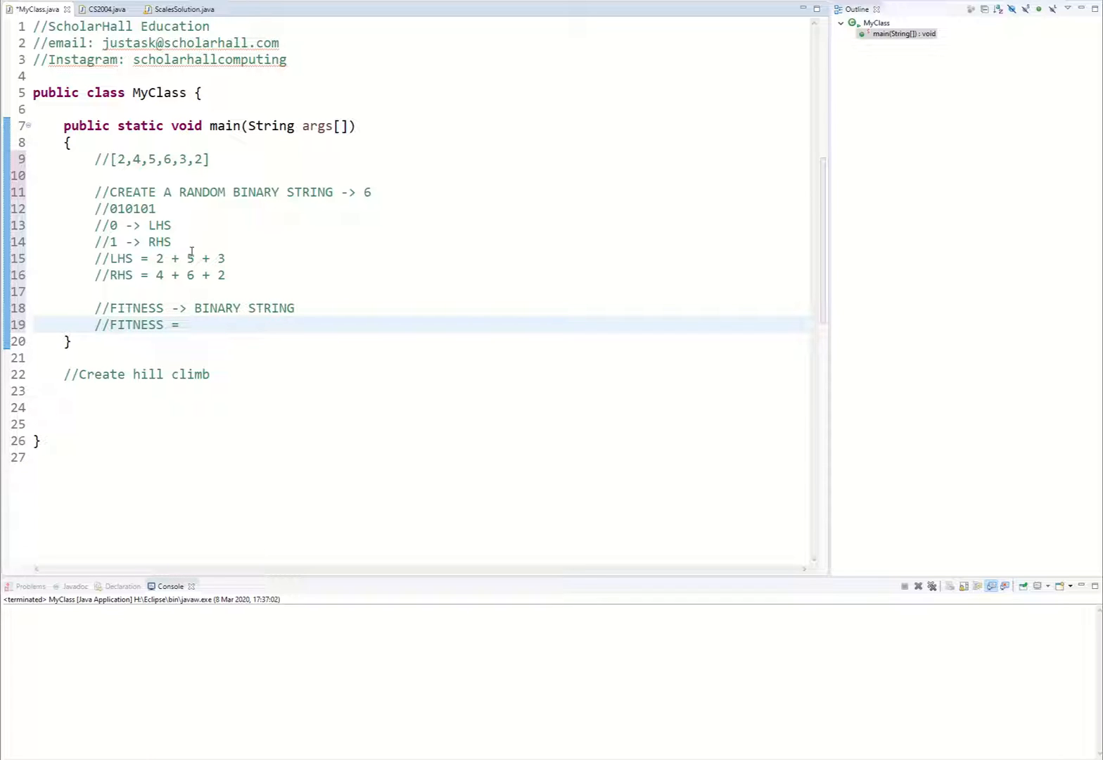
{"action": "mouse_move", "coordinate": [250, 261]}
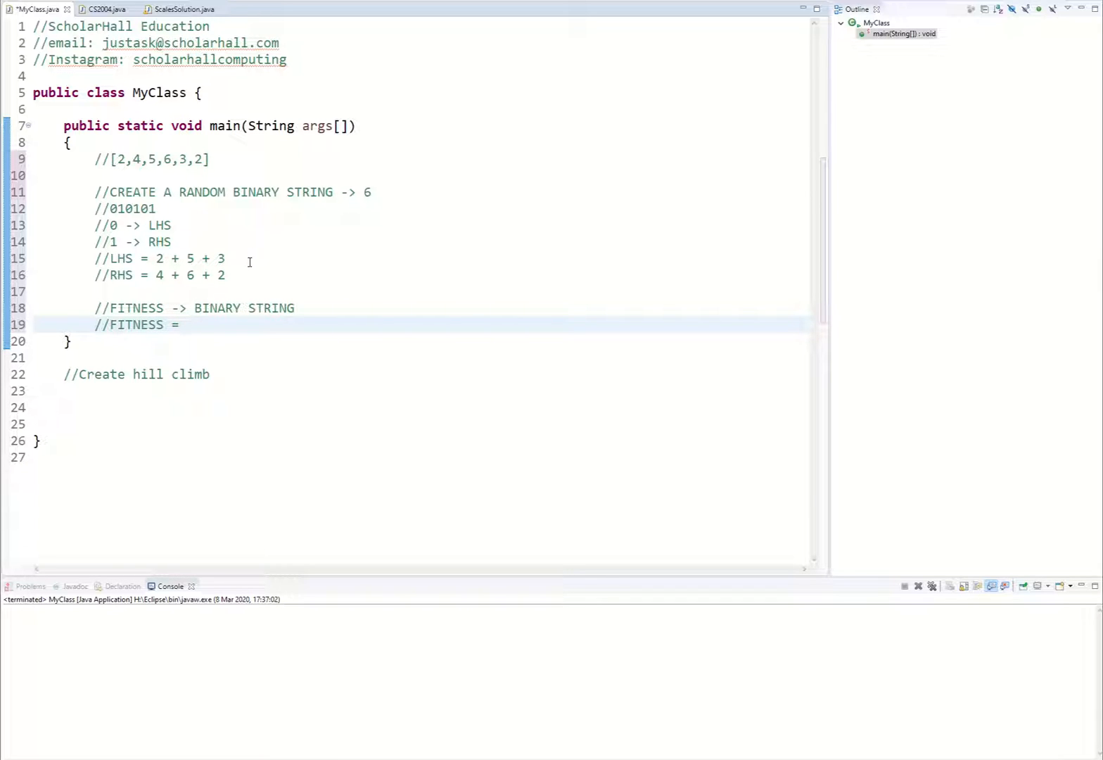
{"action": "type", "text": "10 -"}
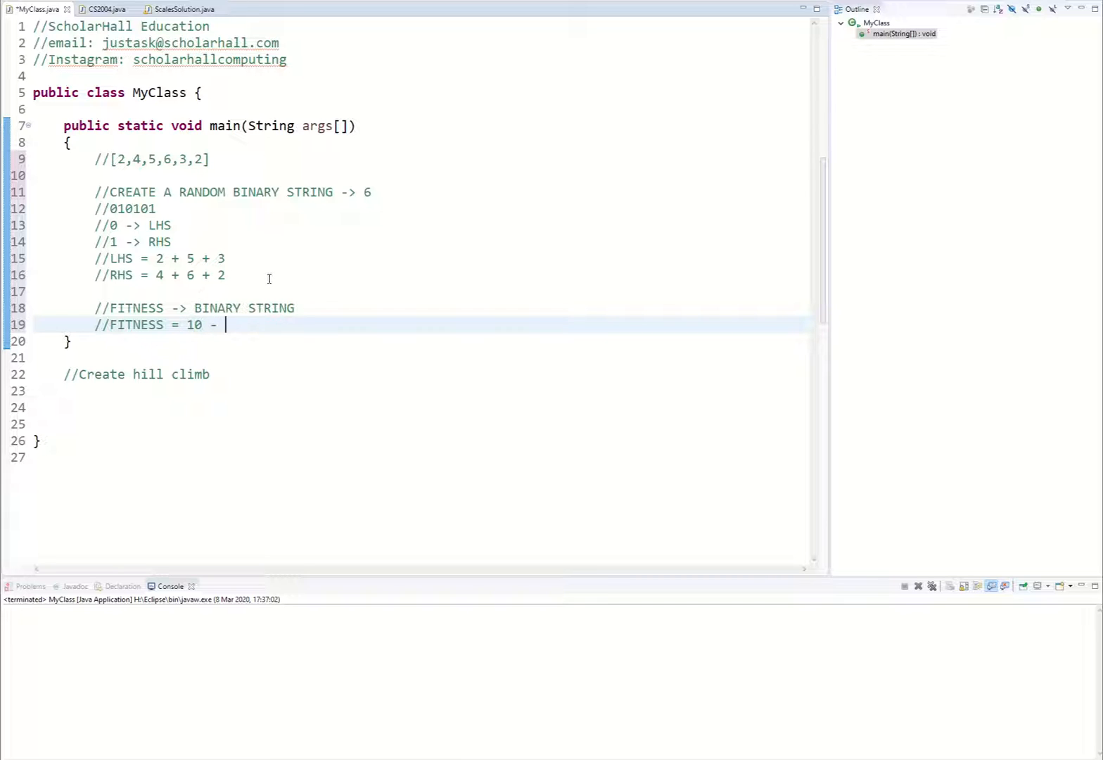
{"action": "type", "text": "12"}
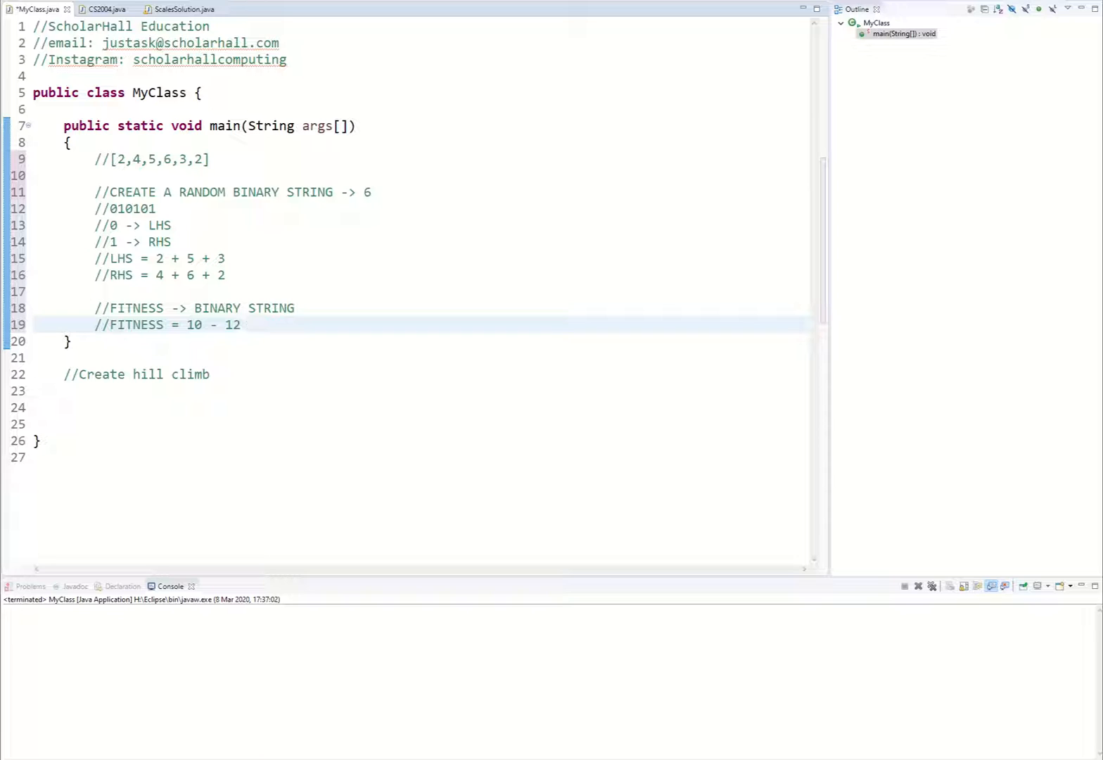
{"action": "type", "text": "= -2"}
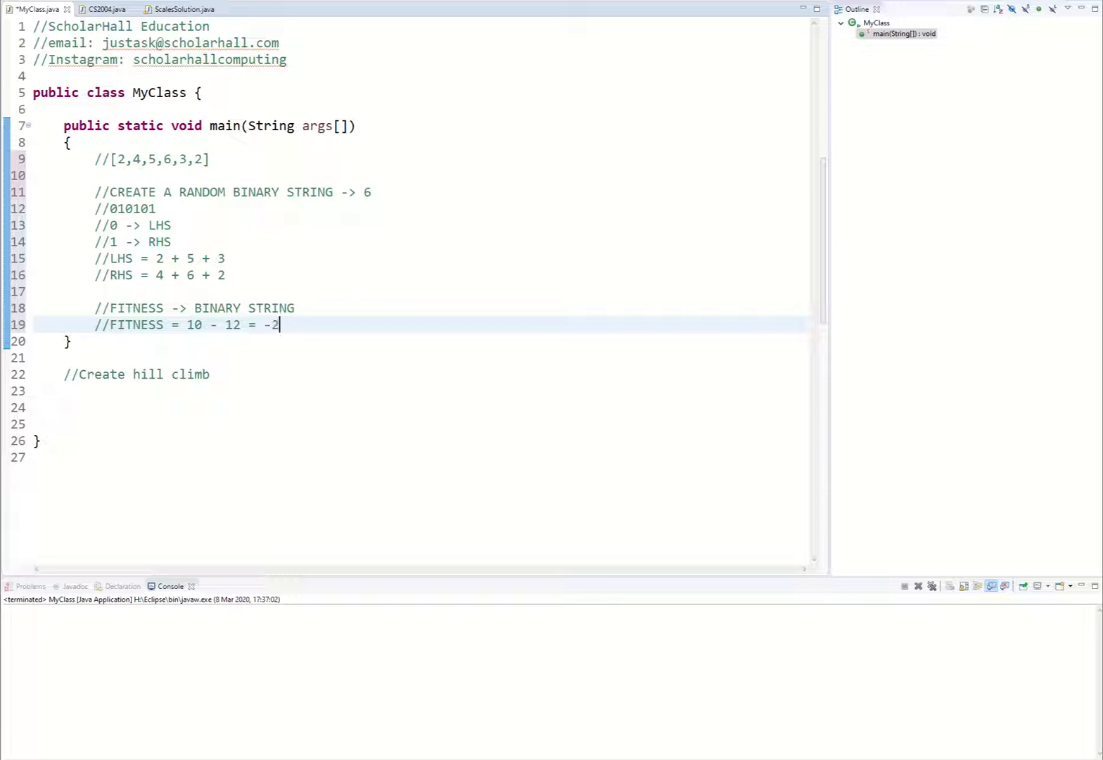
{"action": "type", "text": "\" \""}
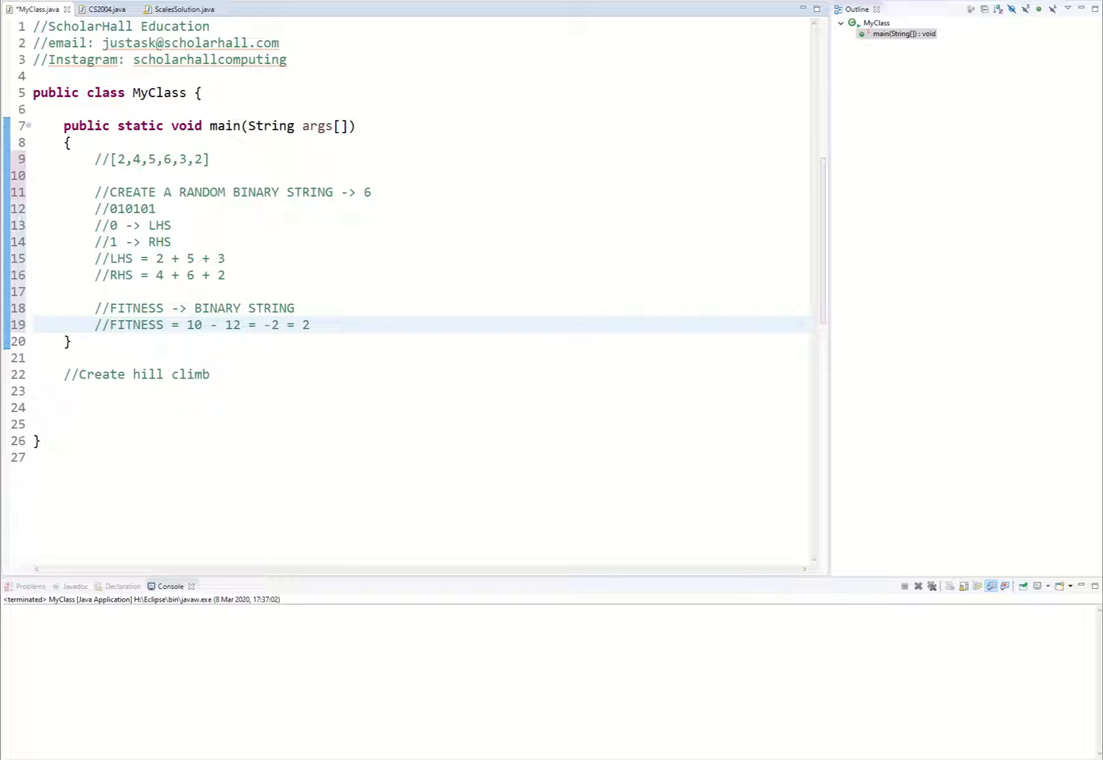
{"action": "type", "text": "("}
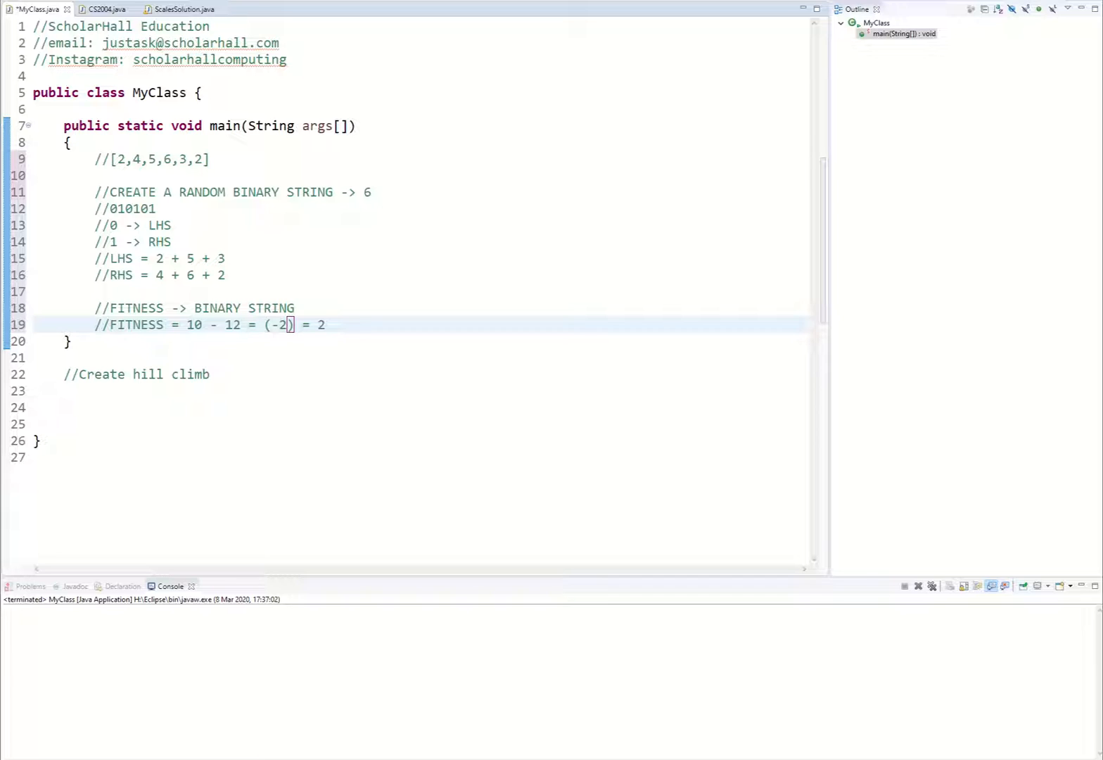
{"action": "type", "text": "MAT"}
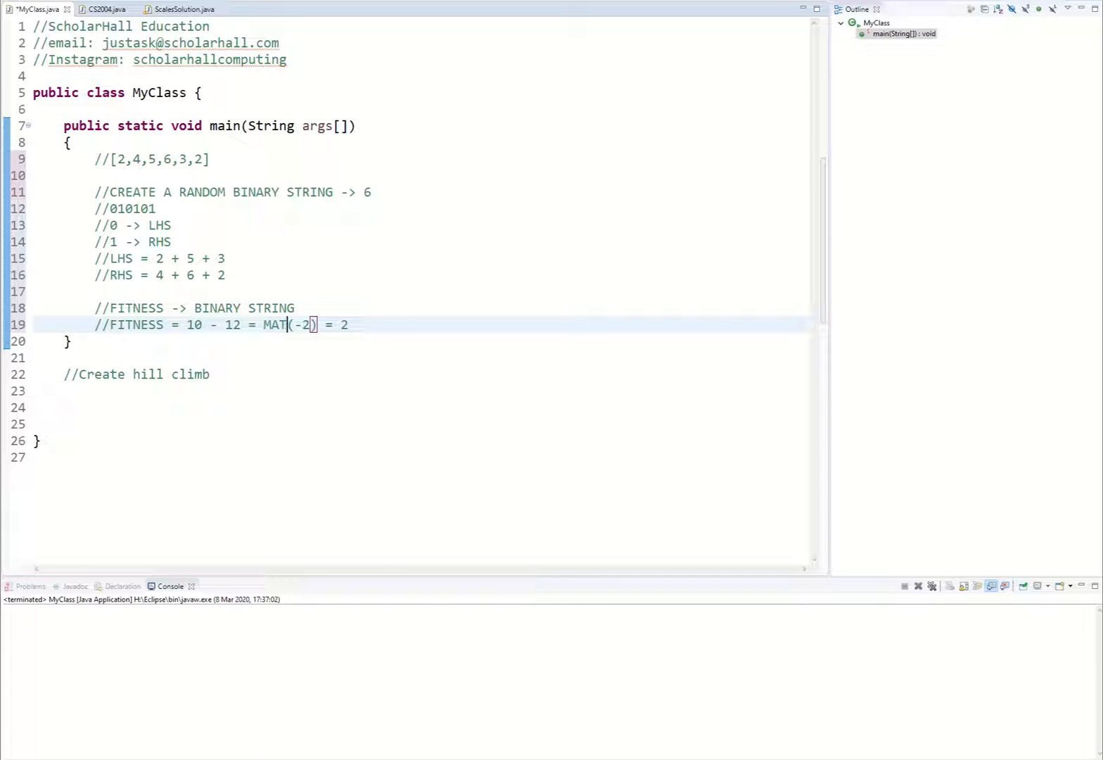
{"action": "type", "text": "H.ABS"}
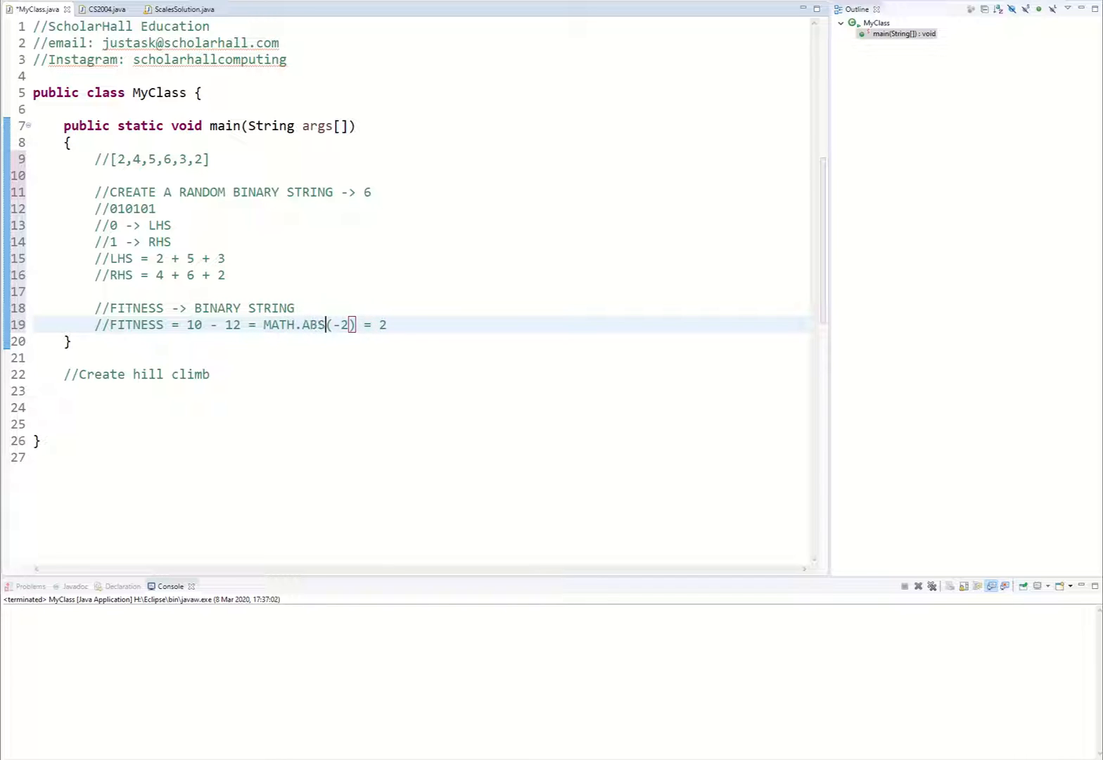
{"action": "mouse_move", "coordinate": [390, 336]}
{"action": "type", "text": "//"}
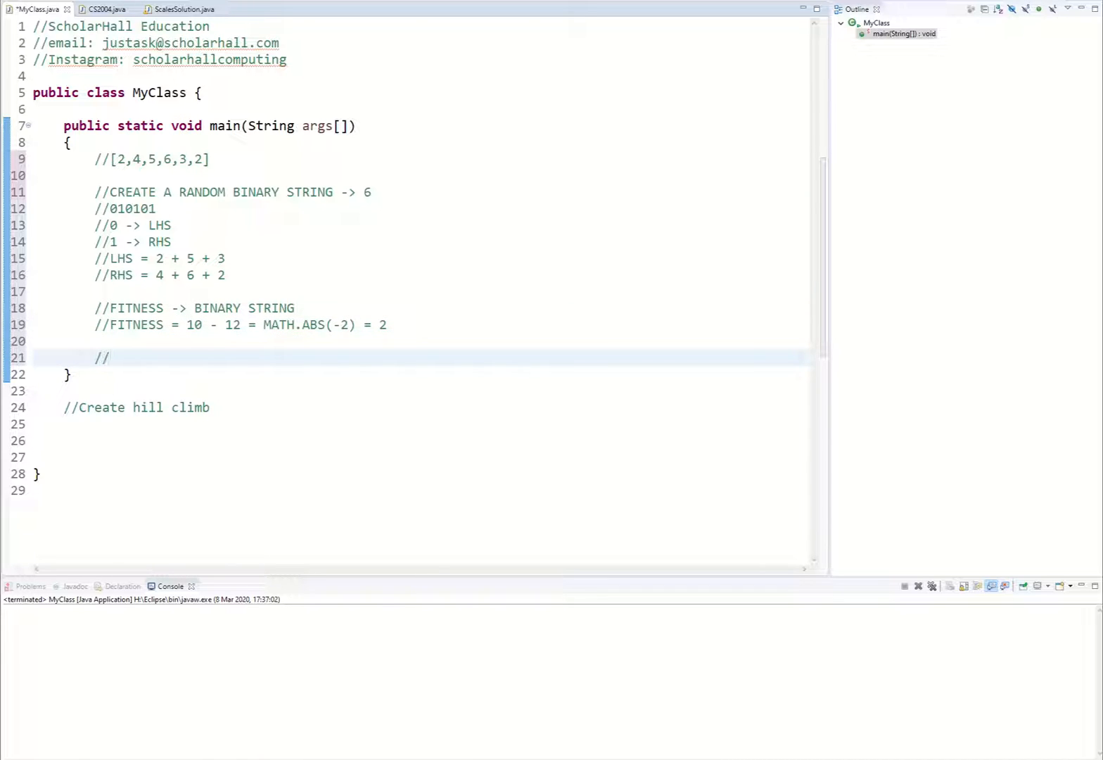
Write the comment //OPTIMISATION -> HILL CLIMB.
{"action": "type", "text": "OP"}
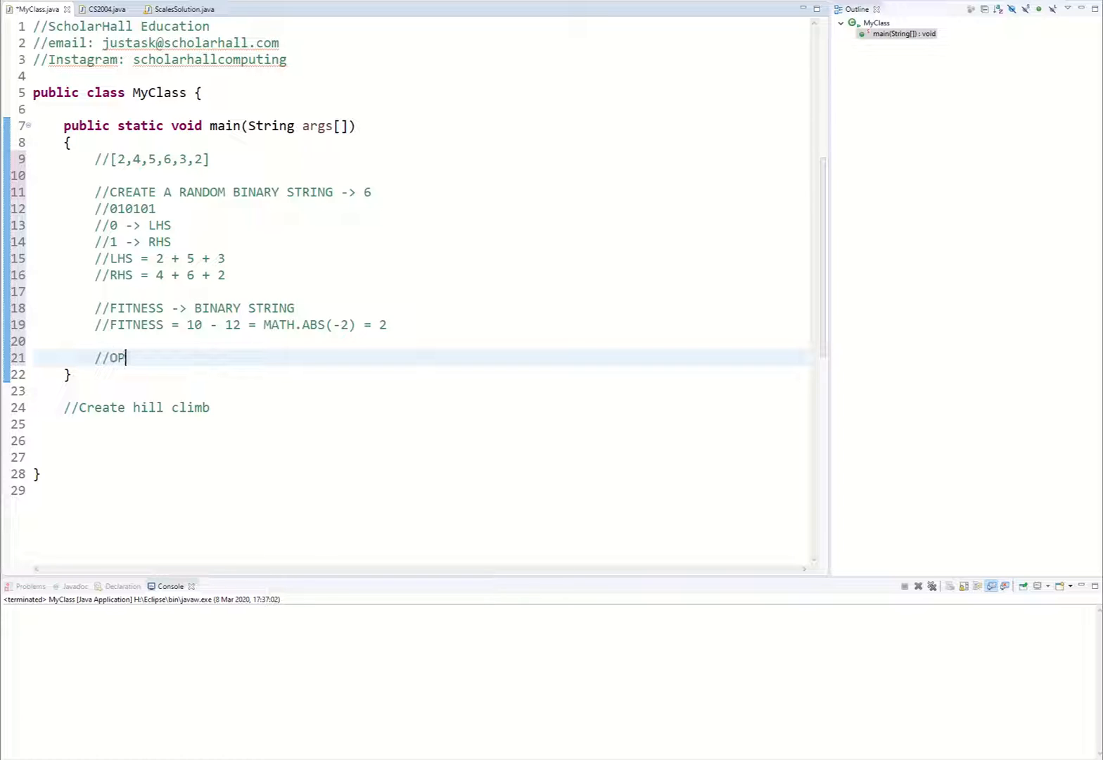
{"action": "type", "text": "TIMISAT"}
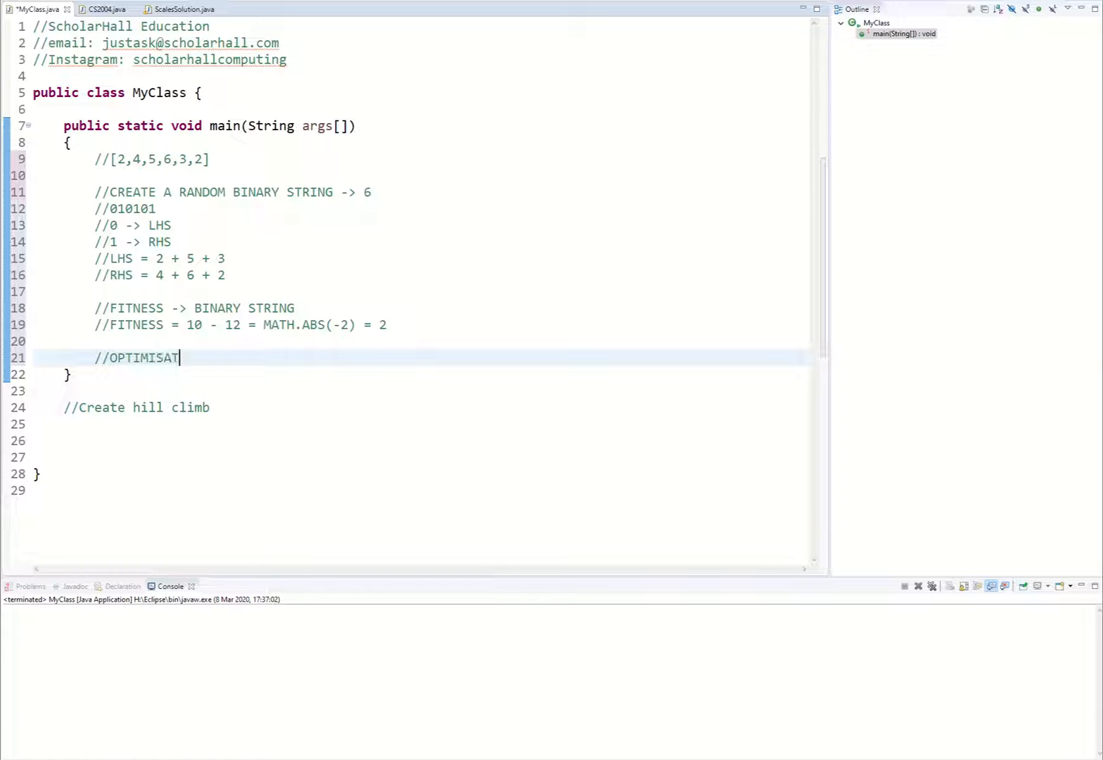
{"action": "type", "text": "ION -"}
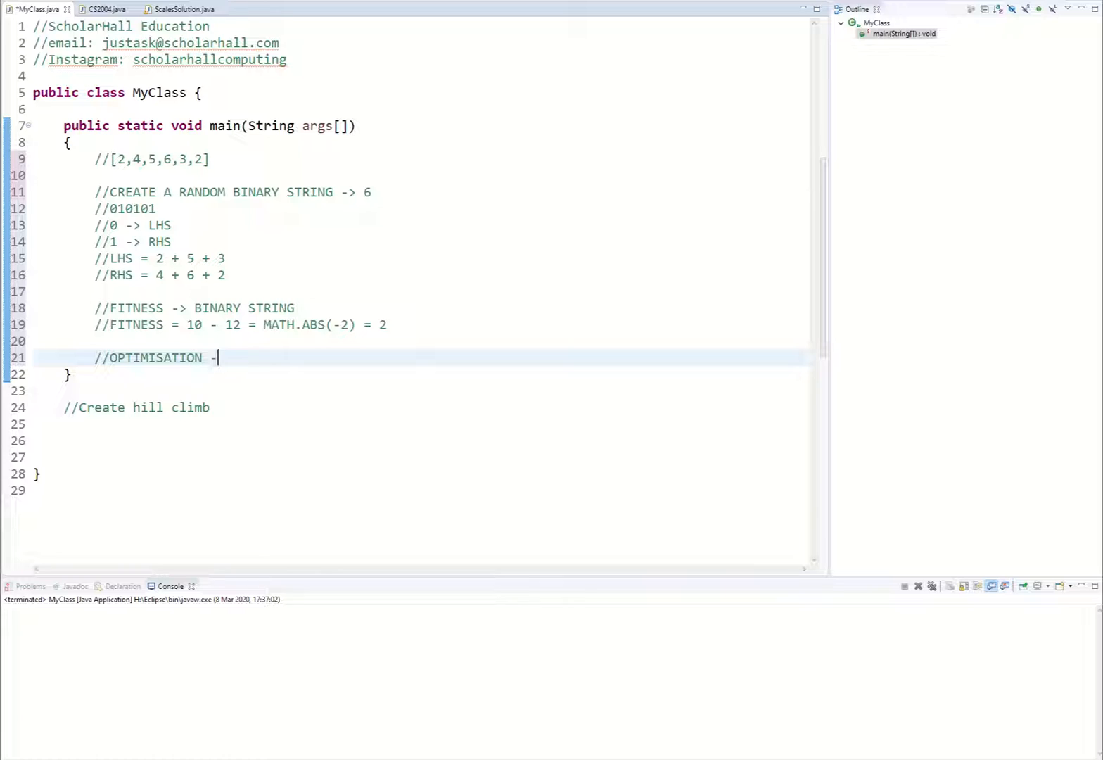
{"action": "type", "text": "> HILL C"}
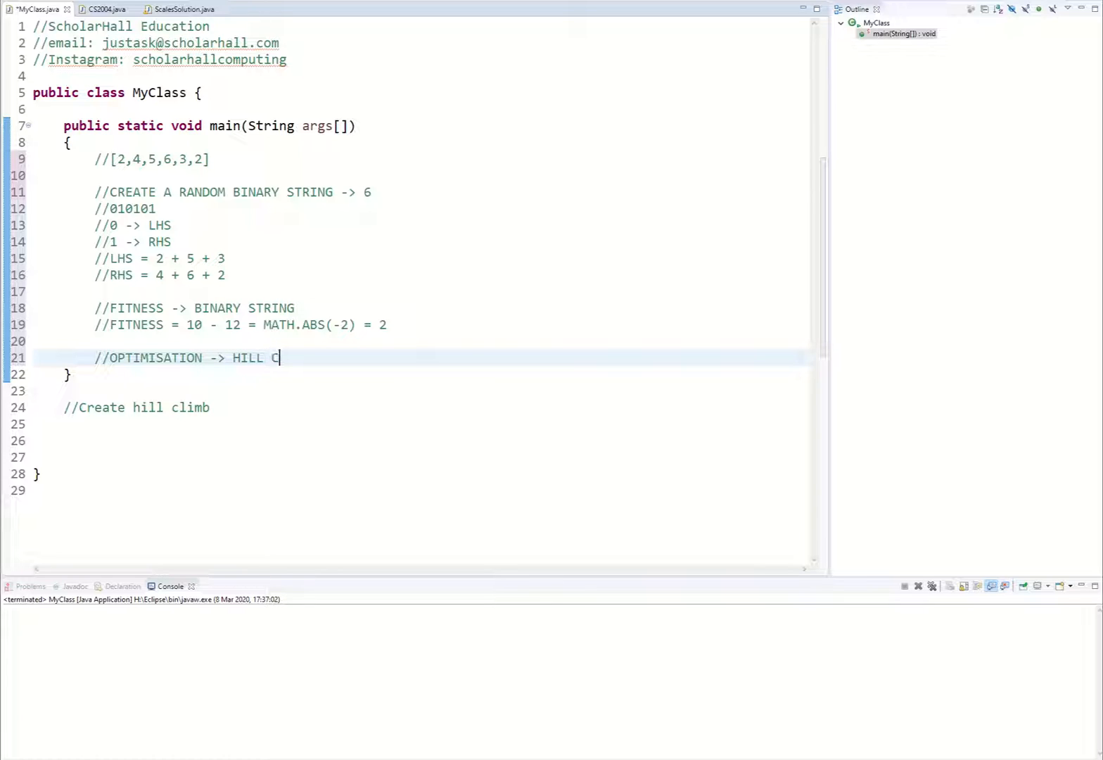
{"action": "type", "text": "LIMB"}
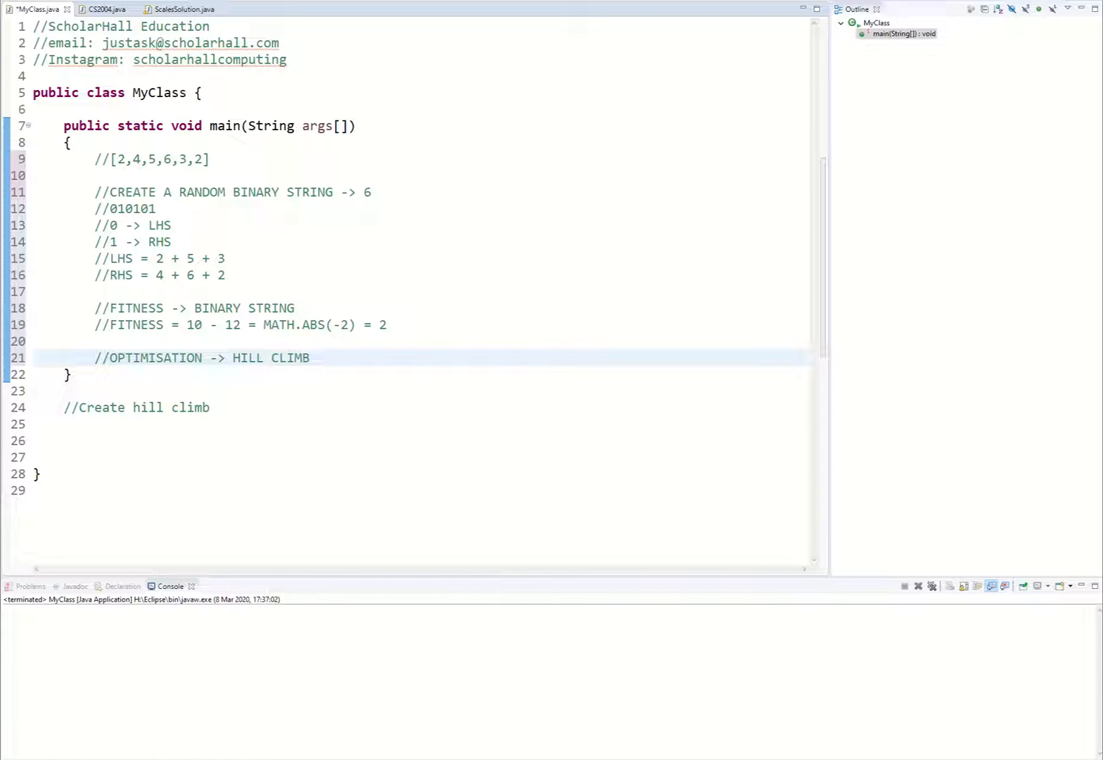
Add the comment //SMALL CHANGE on the line below.
{"action": "left_click", "coordinate": [310, 357]}
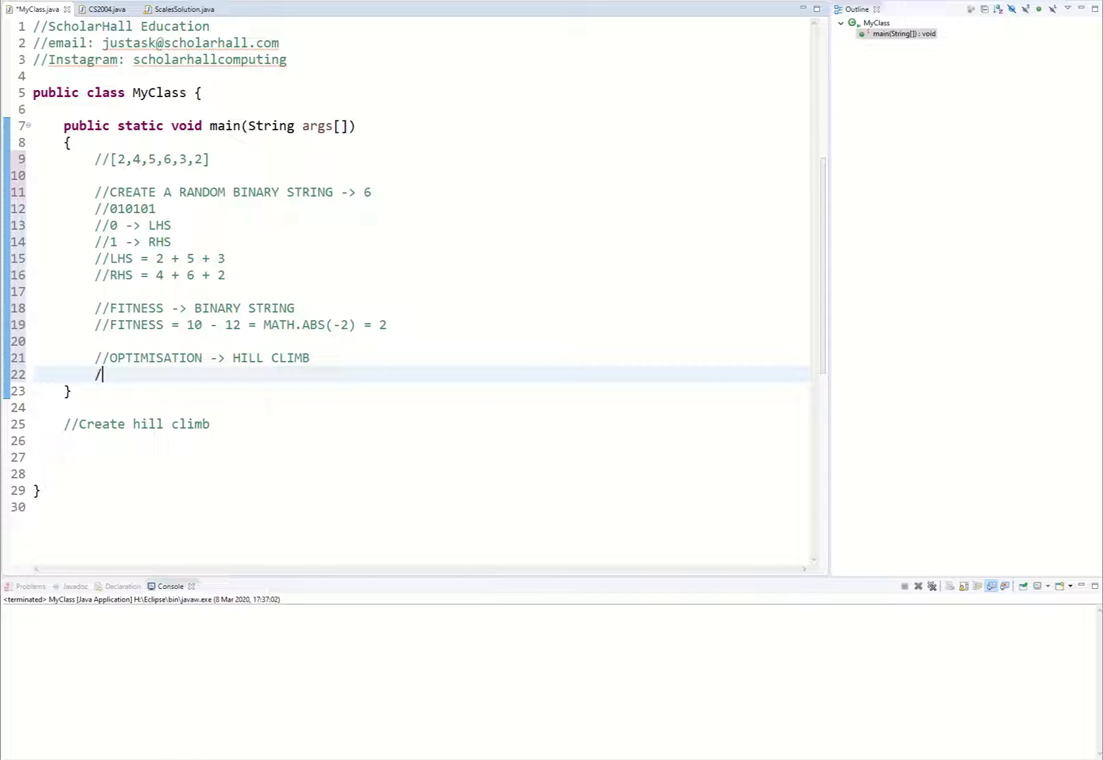
{"action": "type", "text": "/SMALL CHAN"}
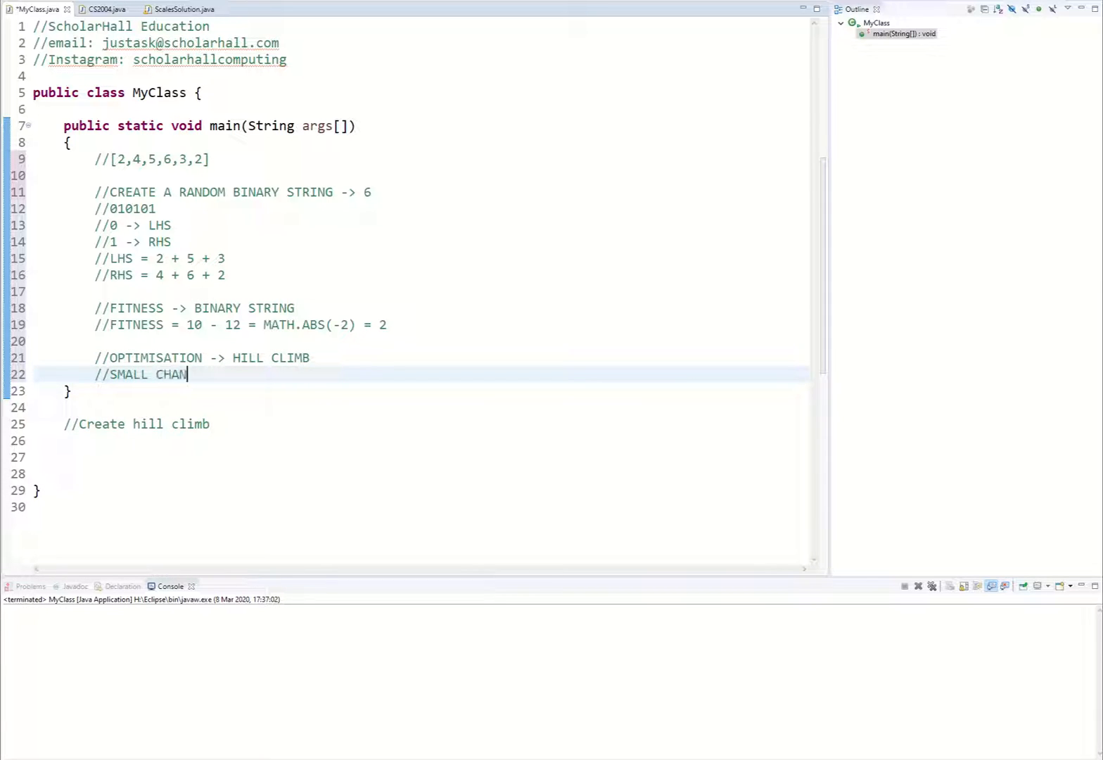
{"action": "type", "text": "GE"}
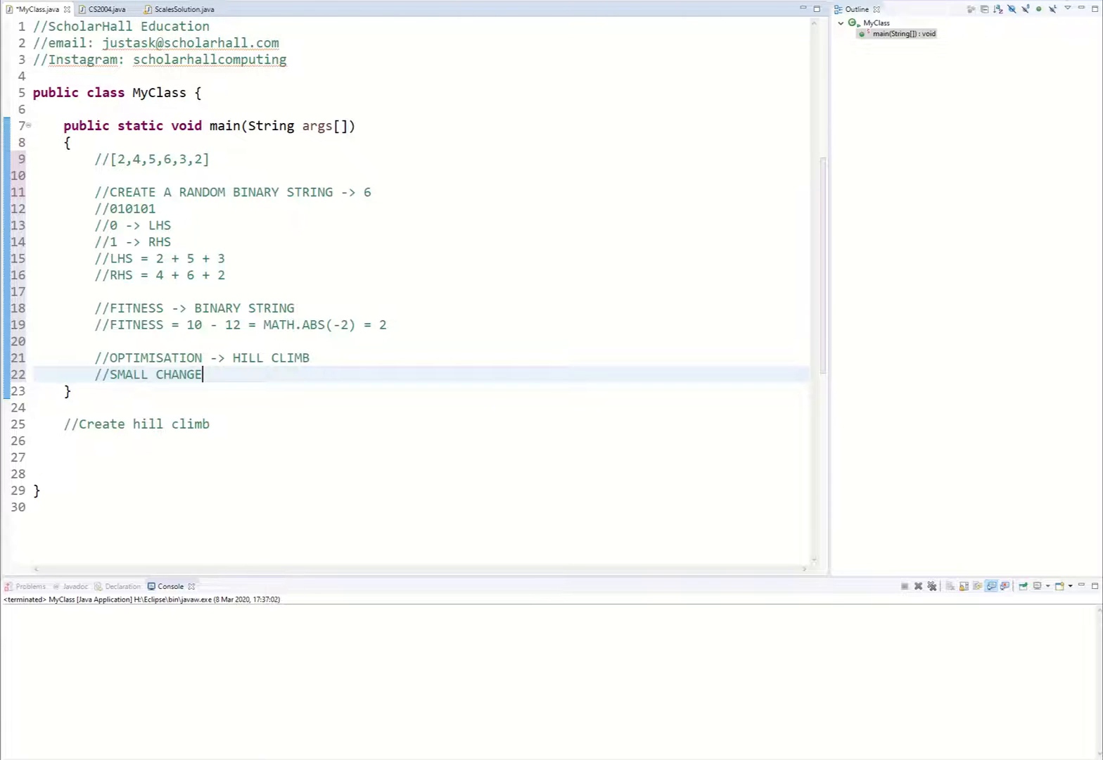
{"action": "left_click", "coordinate": [105, 10]}
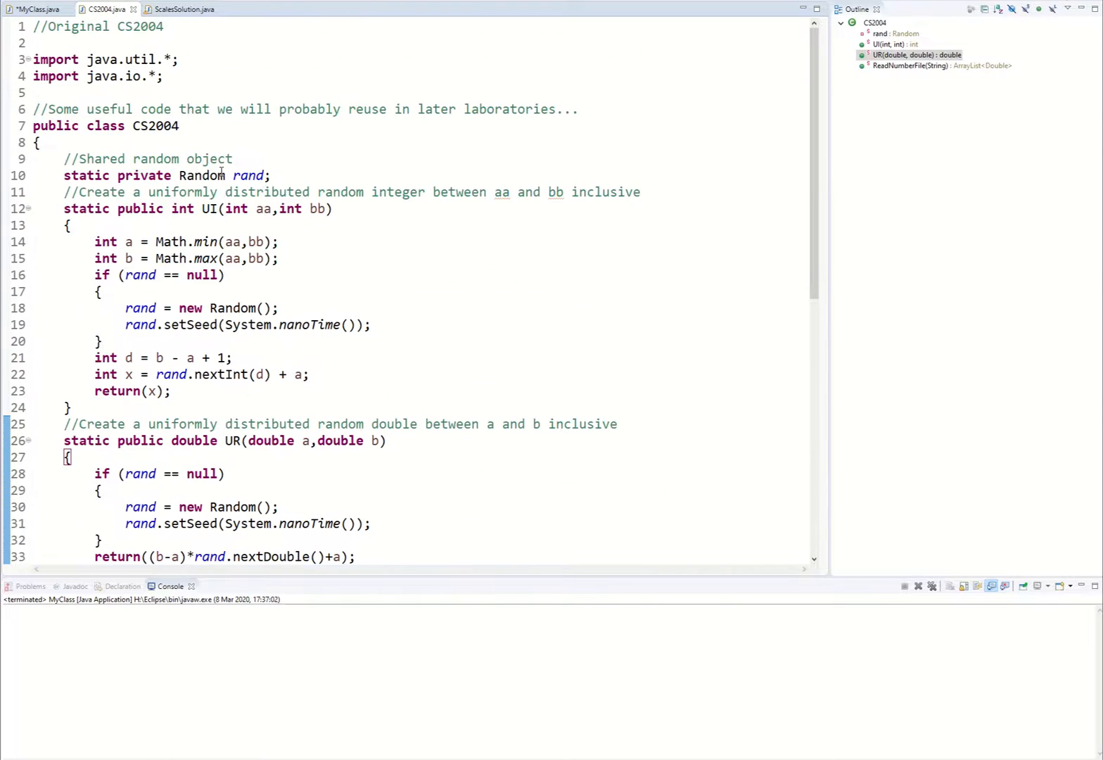
{"action": "scroll", "scroll_direction": "down", "scroll_amount": 3}
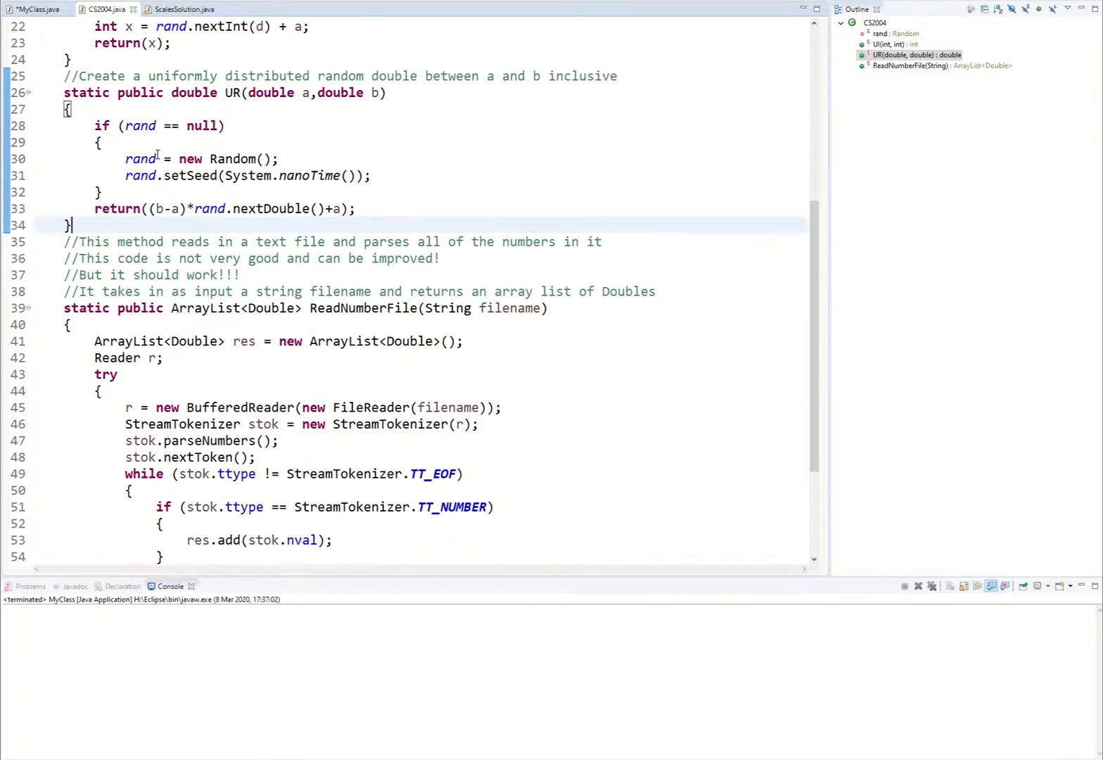
{"action": "left_click", "coordinate": [184, 9]}
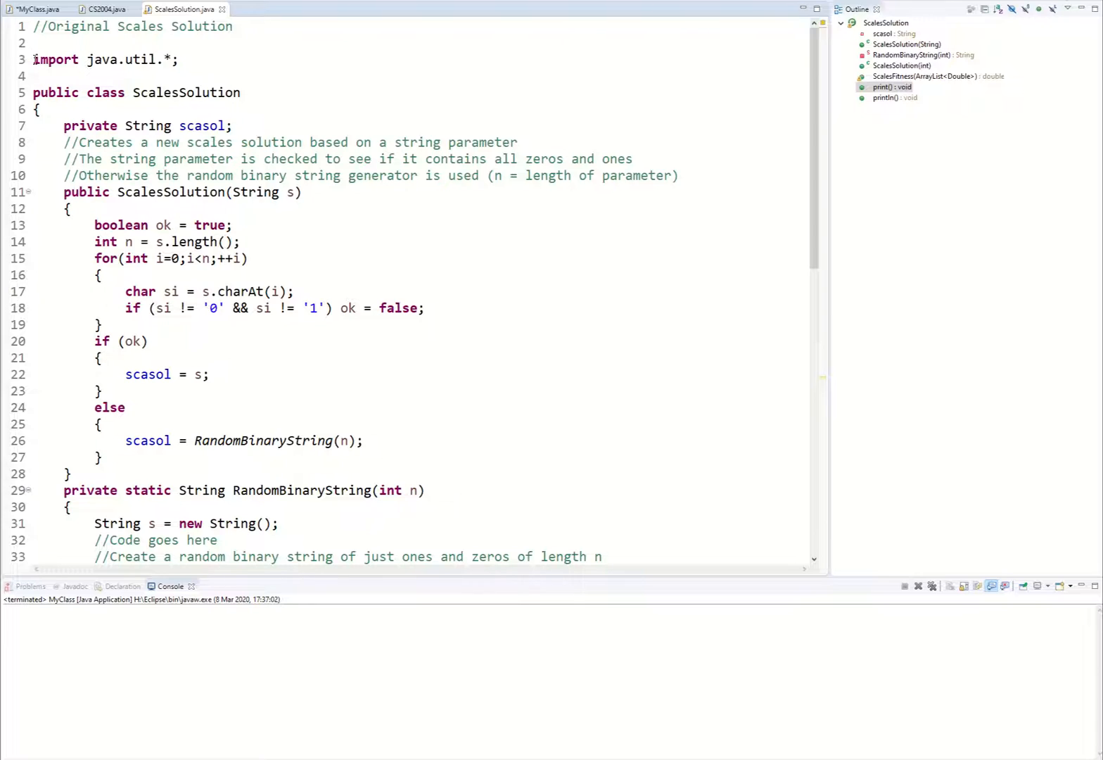
{"action": "scroll", "scroll_direction": "down", "scroll_amount": 3}
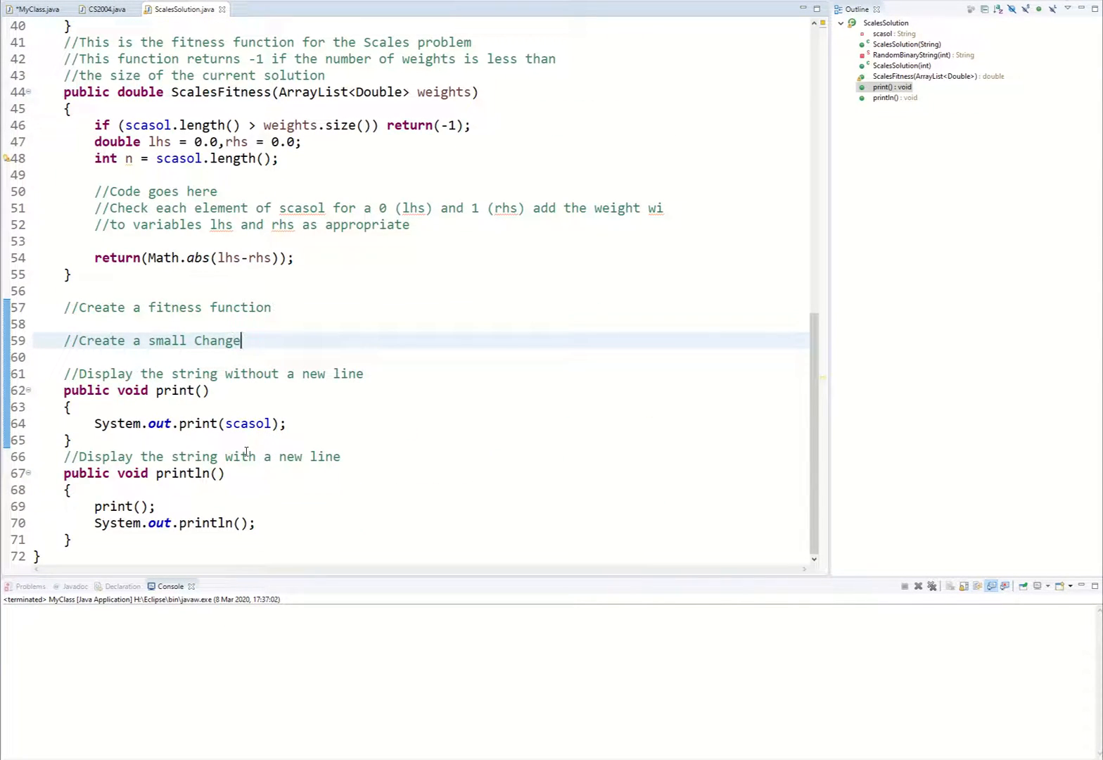
{"action": "left_click", "coordinate": [104, 10]}
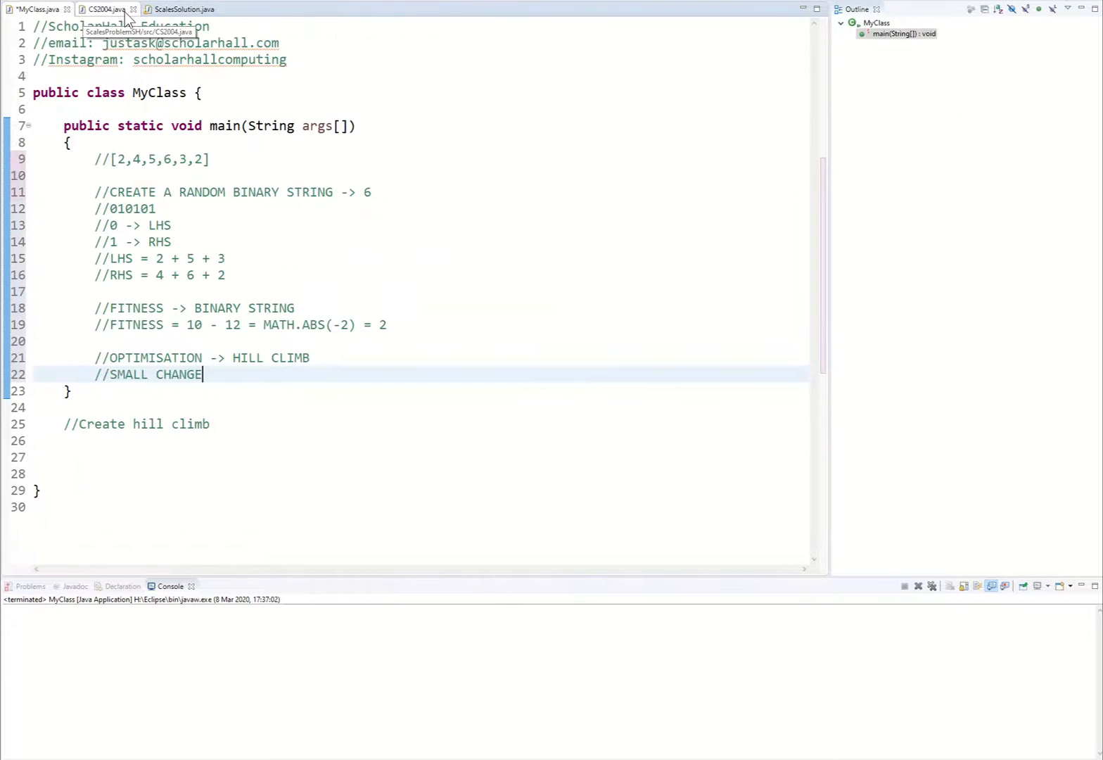
{"action": "left_click", "coordinate": [183, 9]}
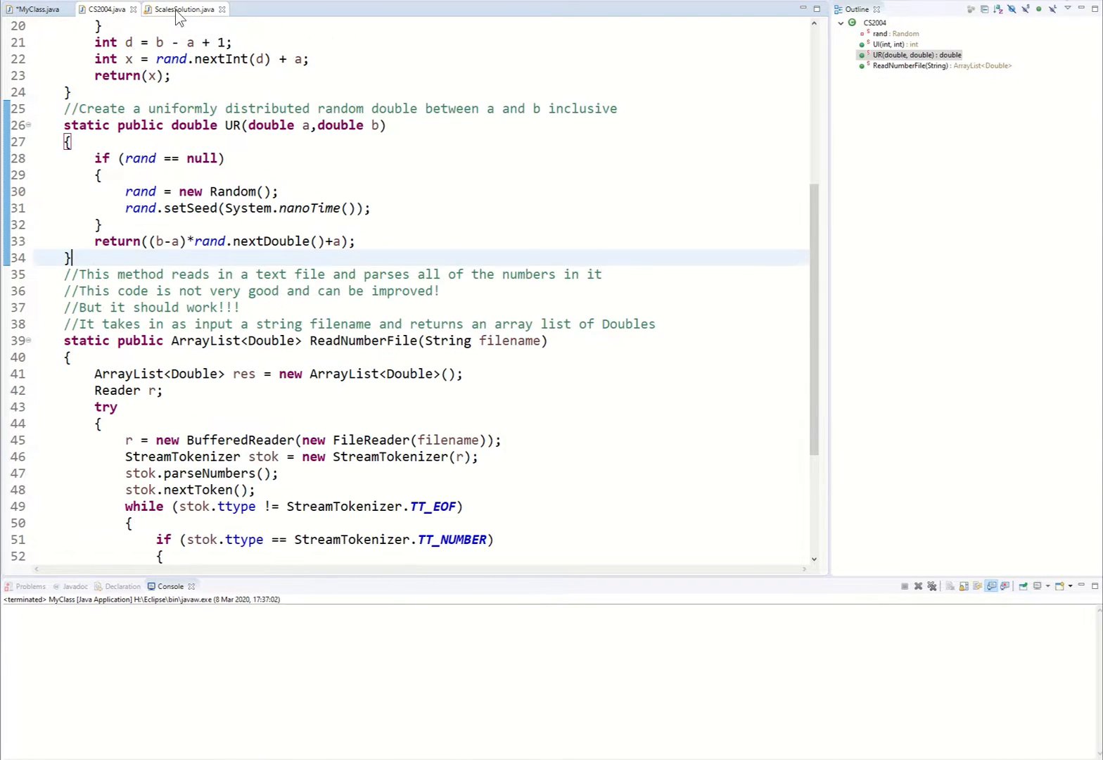
{"action": "left_click", "coordinate": [106, 9]}
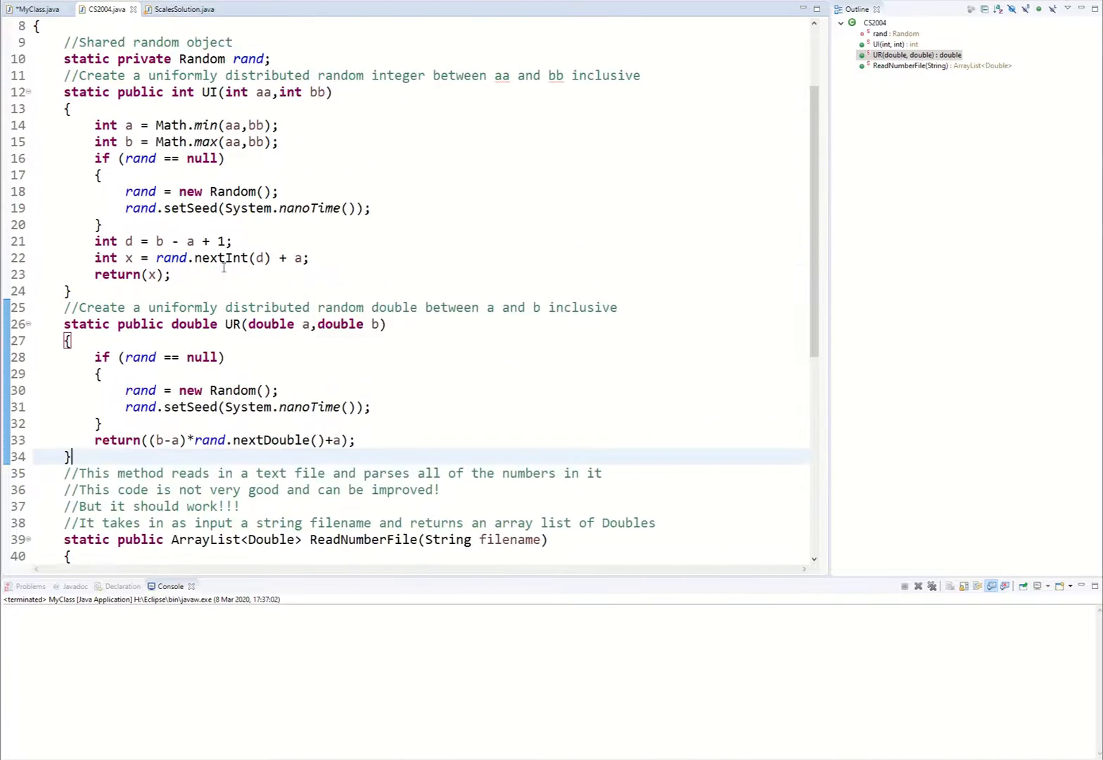
{"action": "left_click", "coordinate": [35, 10]}
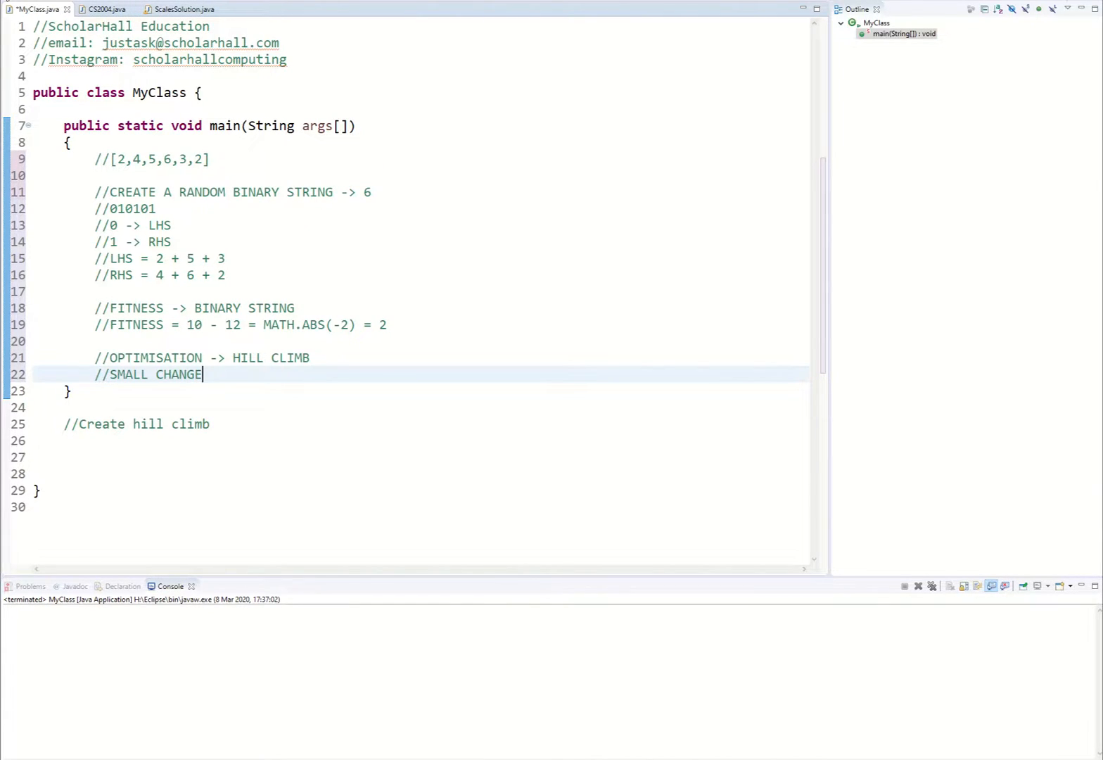
{"action": "mouse_move", "coordinate": [160, 246]}
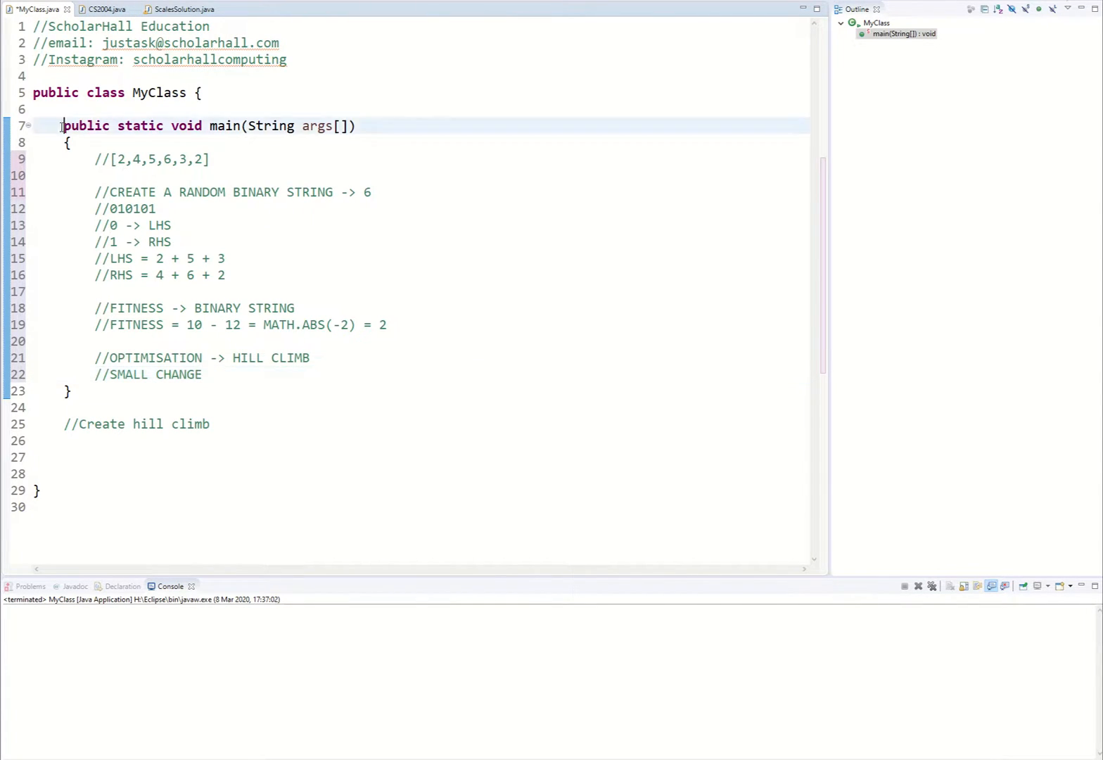
{"action": "left_click", "coordinate": [387, 325]}
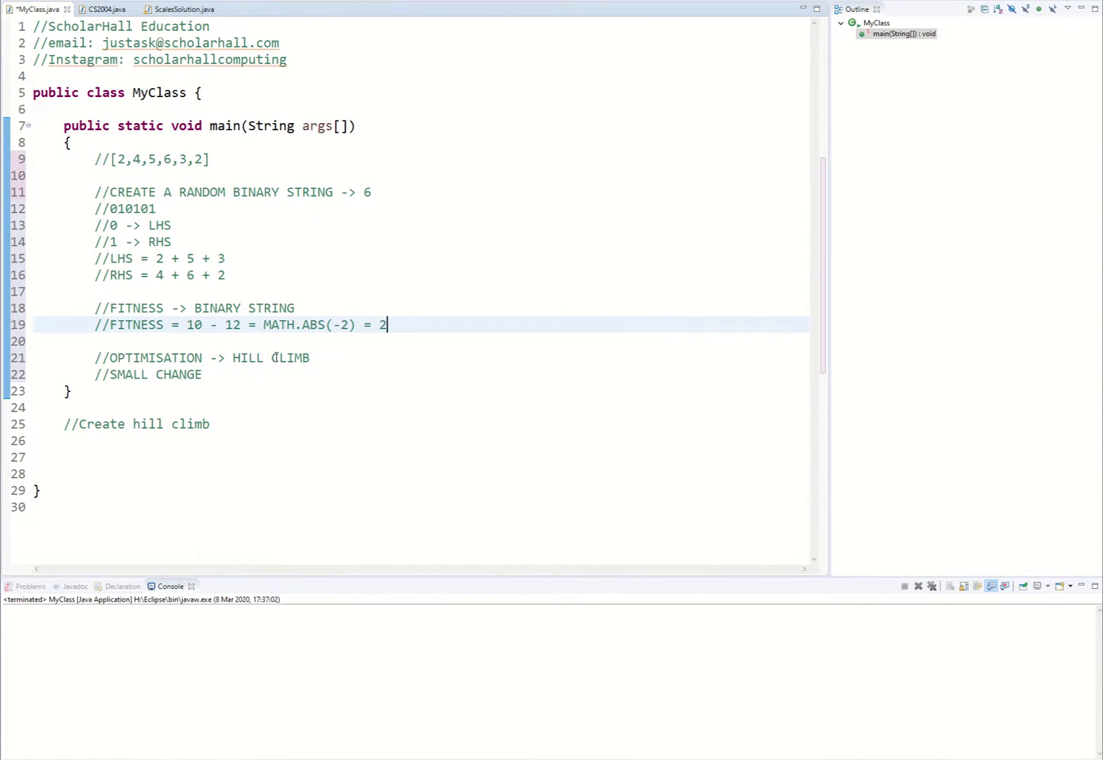